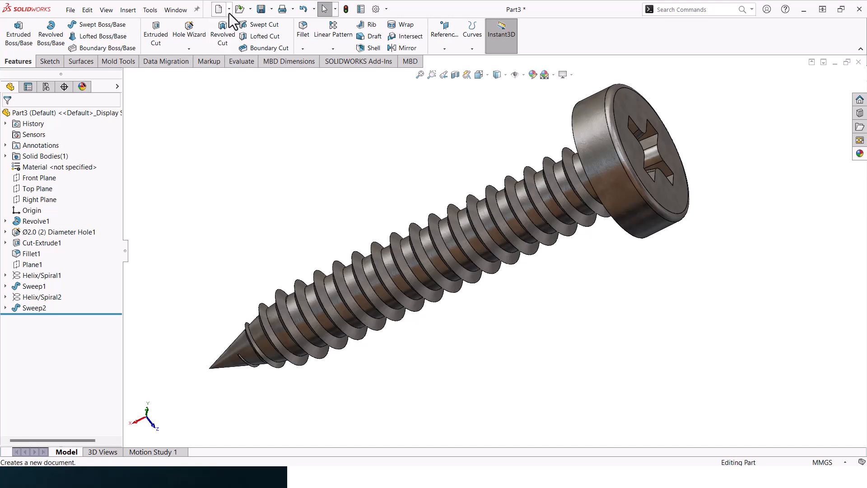
# - Create a new Part document and select the Front Plane as the sketch reference
pyautogui.click(229, 17)
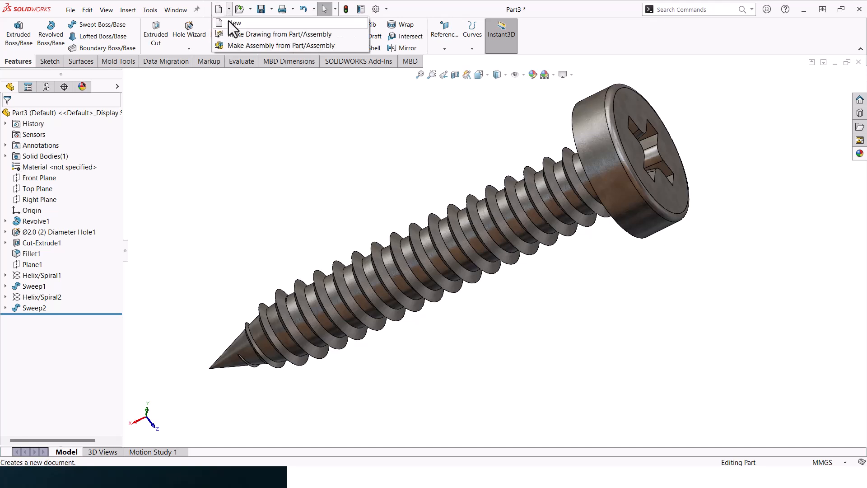
pyautogui.click(235, 23)
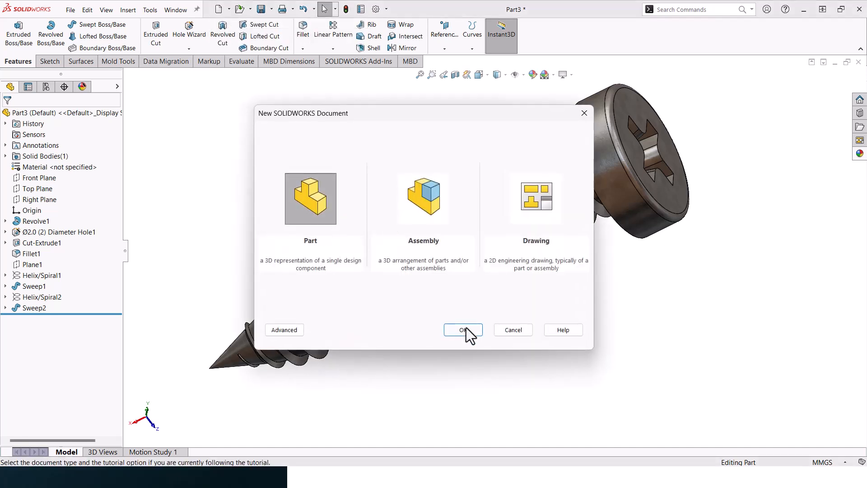
pyautogui.click(462, 330)
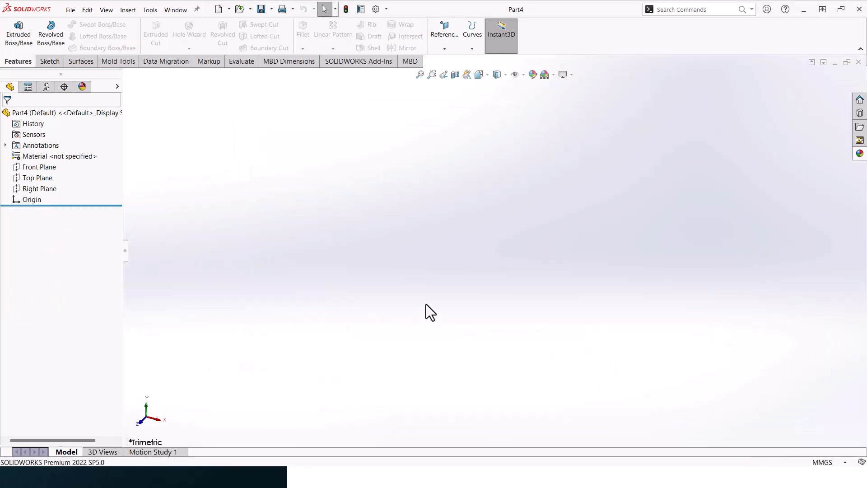
pyautogui.click(39, 166)
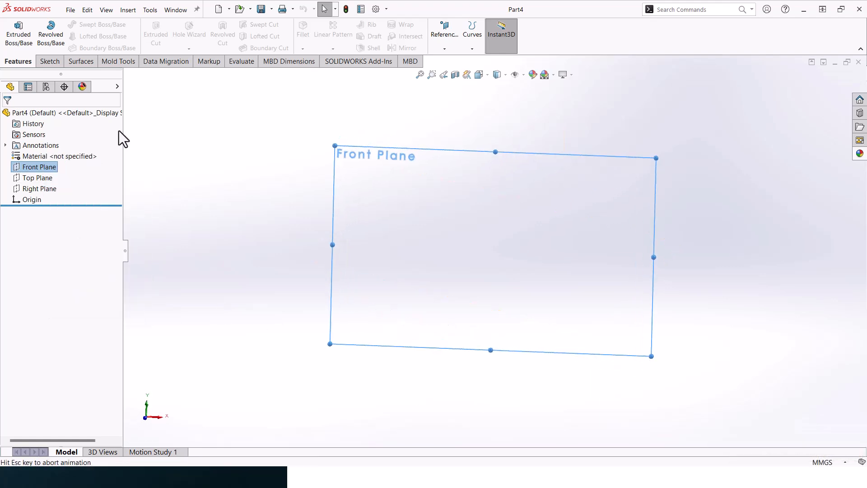
# - Draw the screw half-profile with lines and dimension the 4.88 tip height and shank length
pyautogui.click(48, 60)
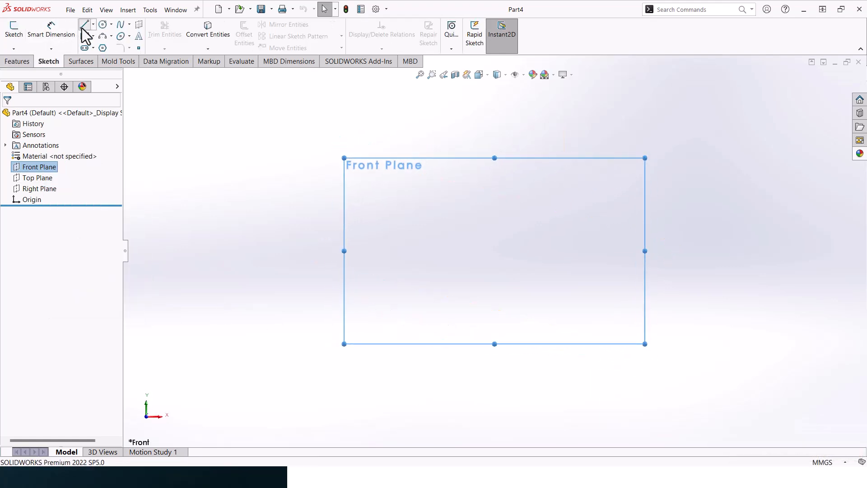
pyautogui.click(83, 24)
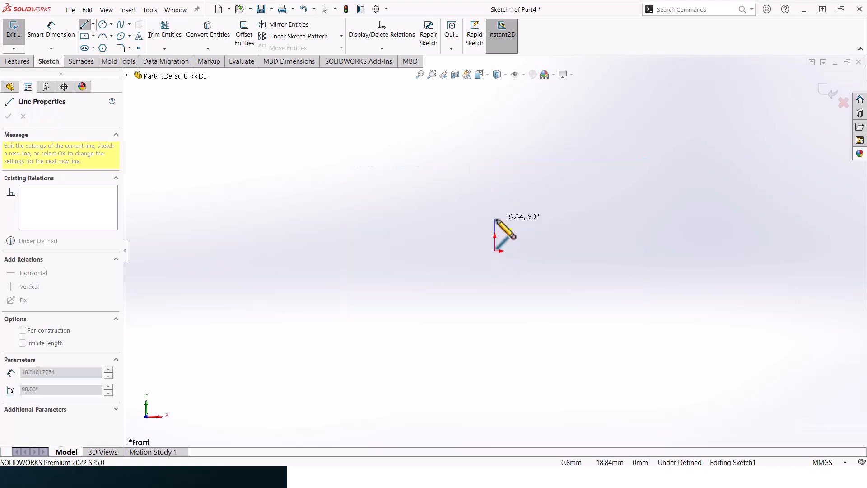
pyautogui.moveTo(521, 256)
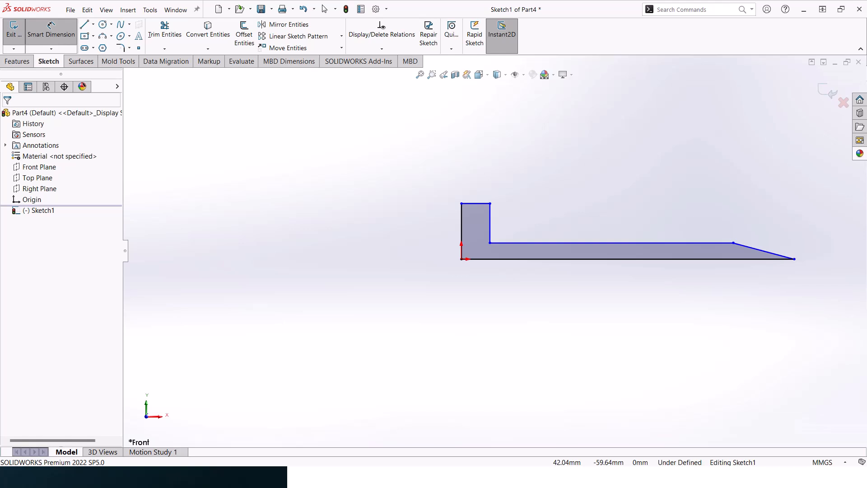
pyautogui.moveTo(561, 252)
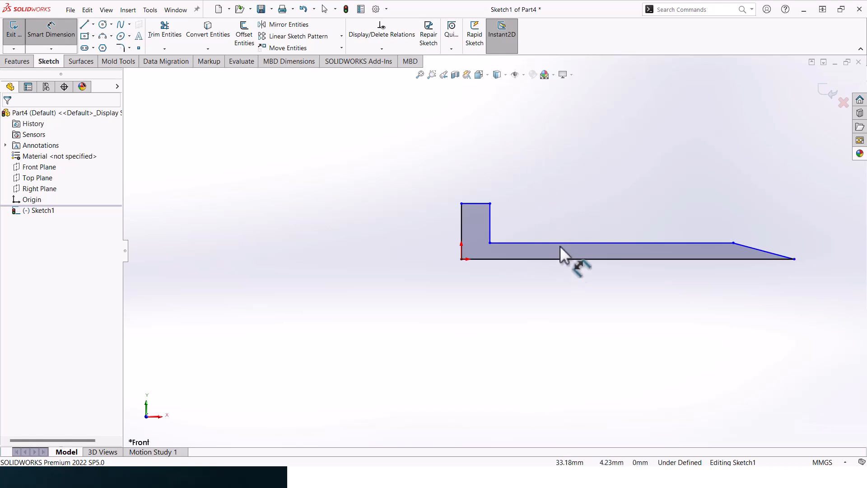
pyautogui.click(608, 243)
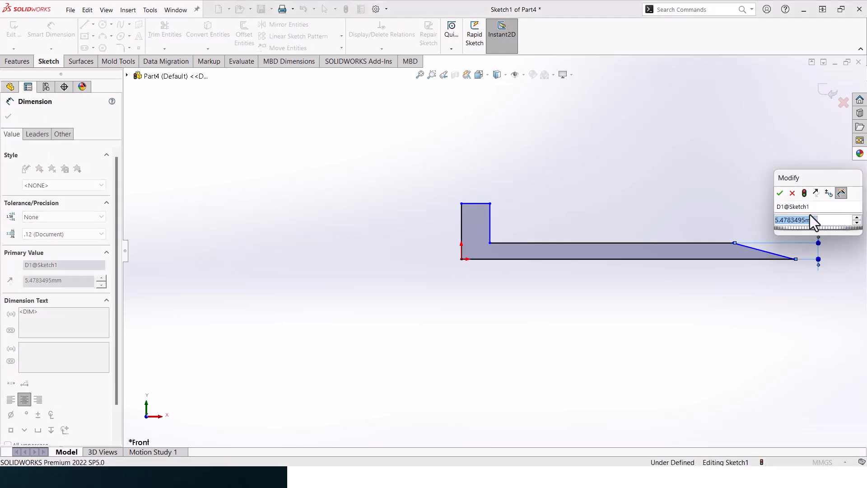
pyautogui.write('4.88/')
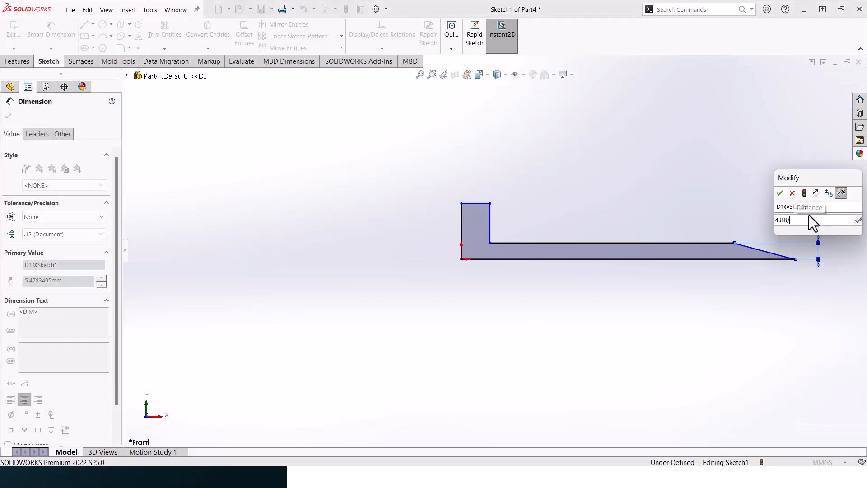
pyautogui.click(780, 193)
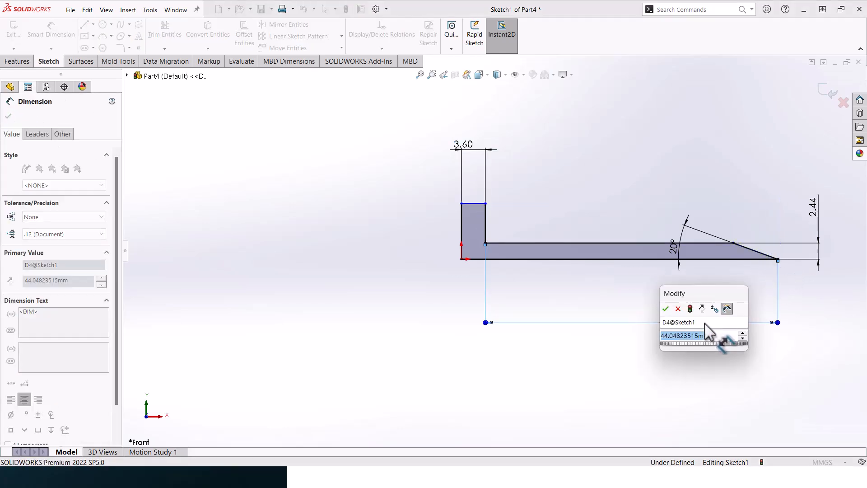
pyautogui.click(666, 309)
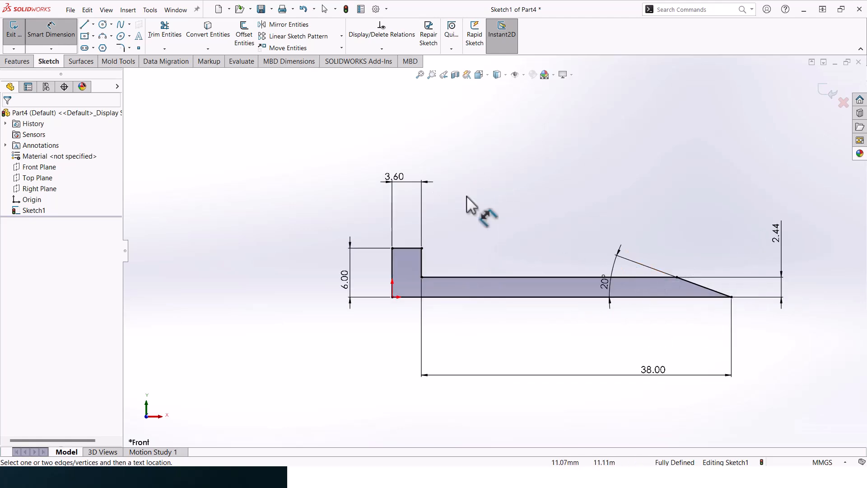
# - Fillet the taper/shank corner at R12 and the head corner with a small radius
pyautogui.click(131, 48)
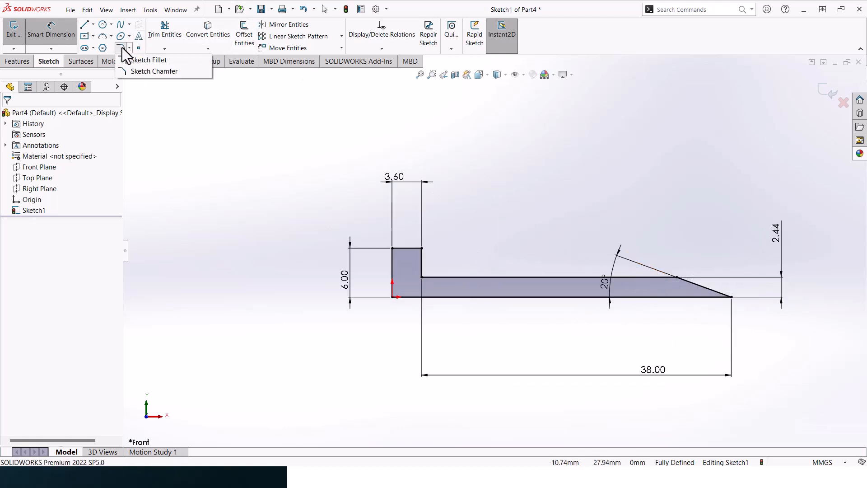
pyautogui.click(149, 60)
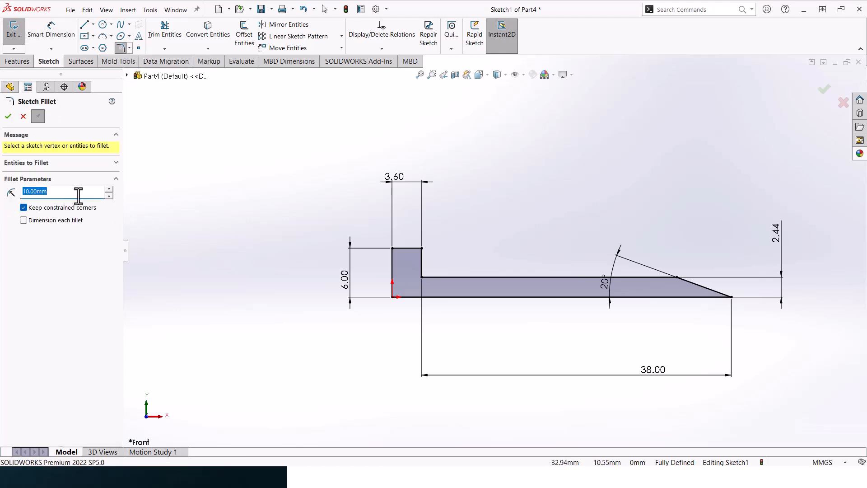
pyautogui.write('12')
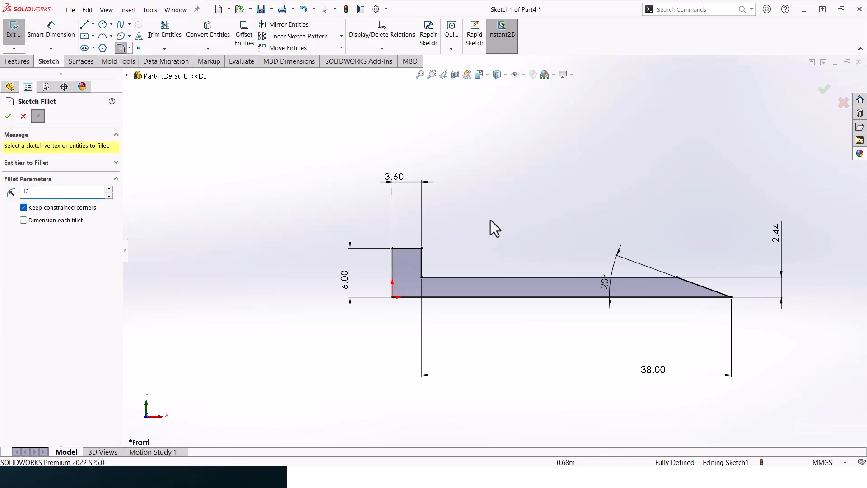
pyautogui.click(669, 279)
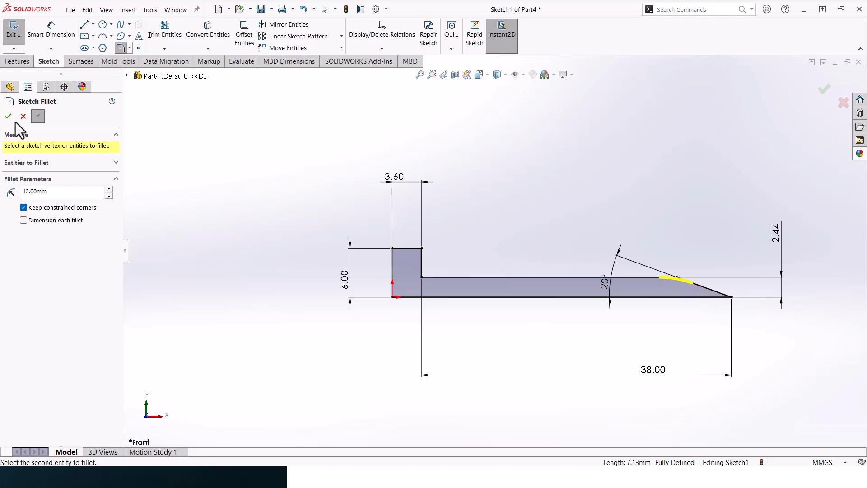
pyautogui.click(674, 276)
pyautogui.write('0')
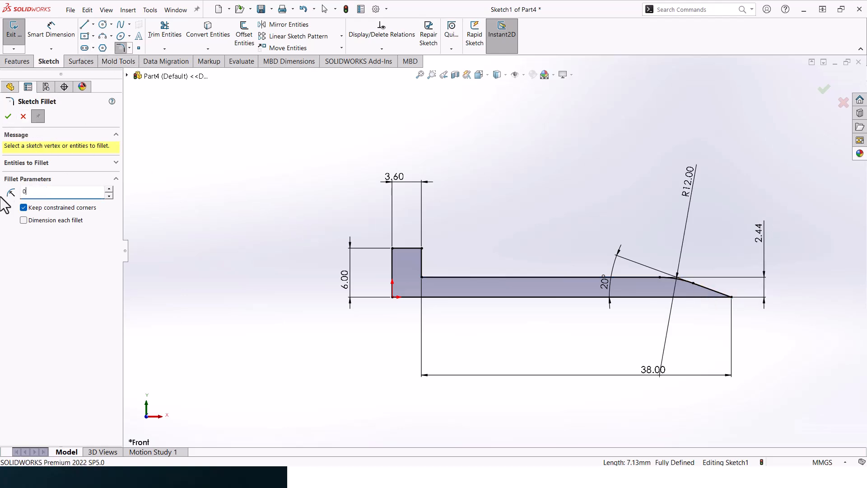
pyautogui.click(406, 248)
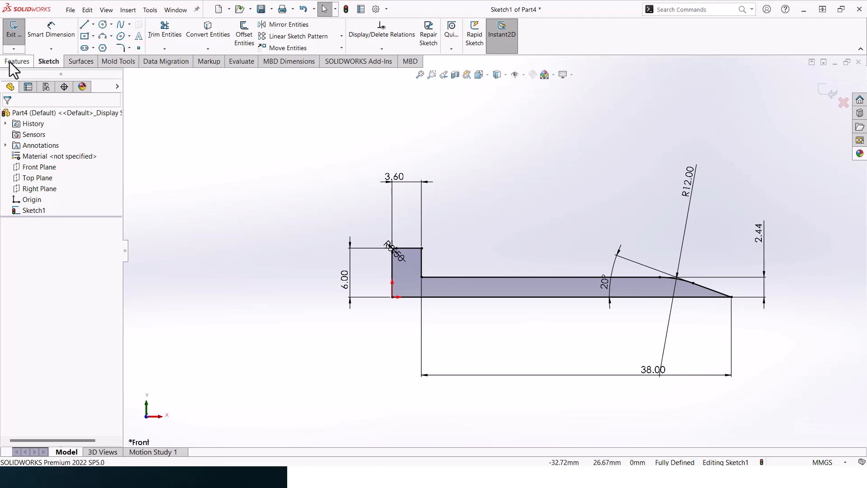
# - Revolve the profile 360° about the centre line into the solid Revolve1
pyautogui.click(18, 61)
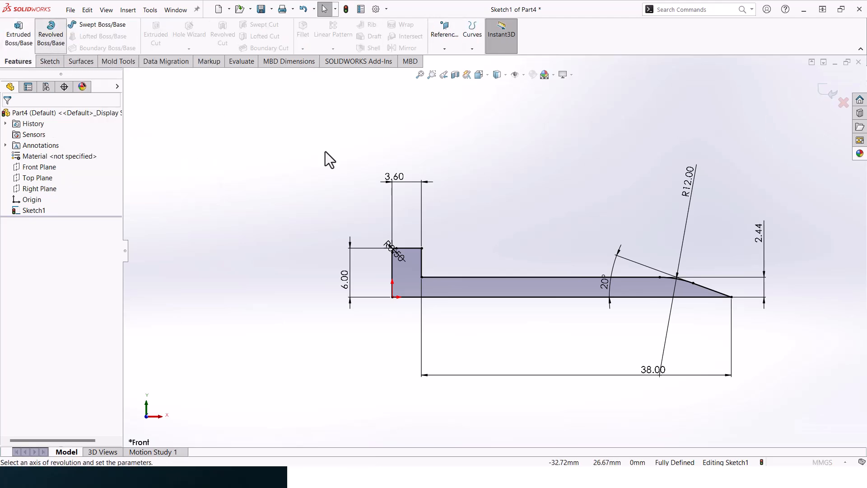
pyautogui.click(50, 34)
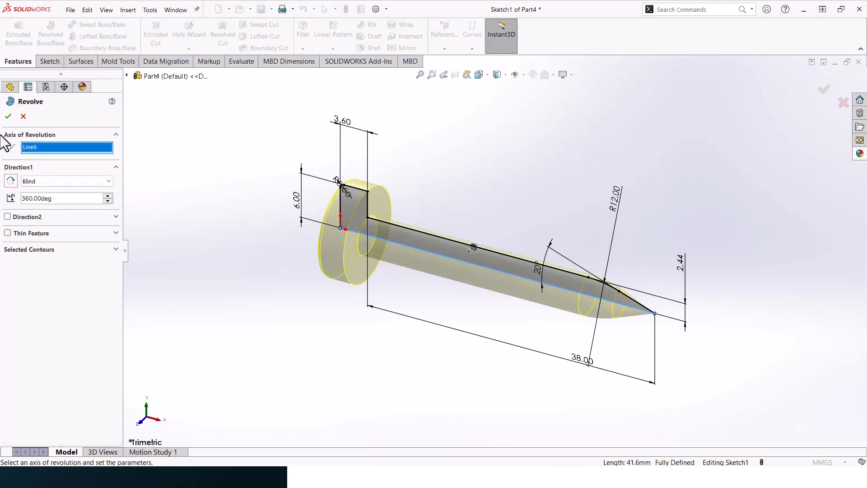
pyautogui.click(8, 116)
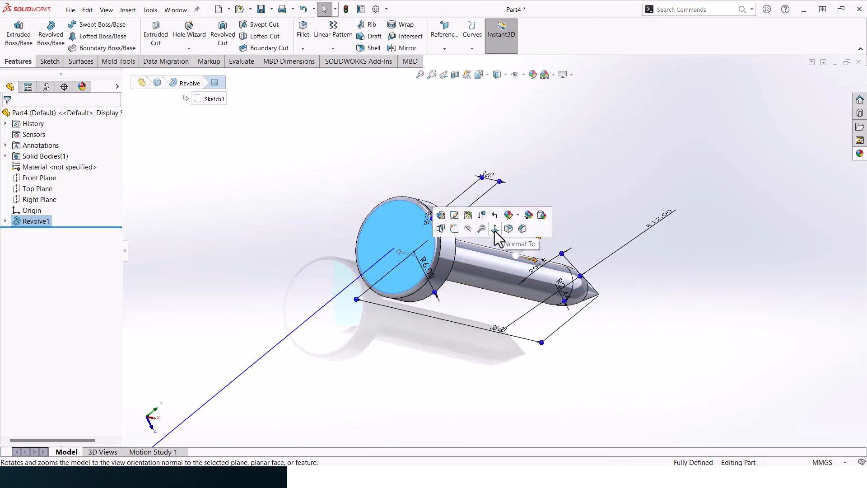
# - Add a Ø2.0 mm Hole Wizard hole at the centre of the head face
pyautogui.click(494, 228)
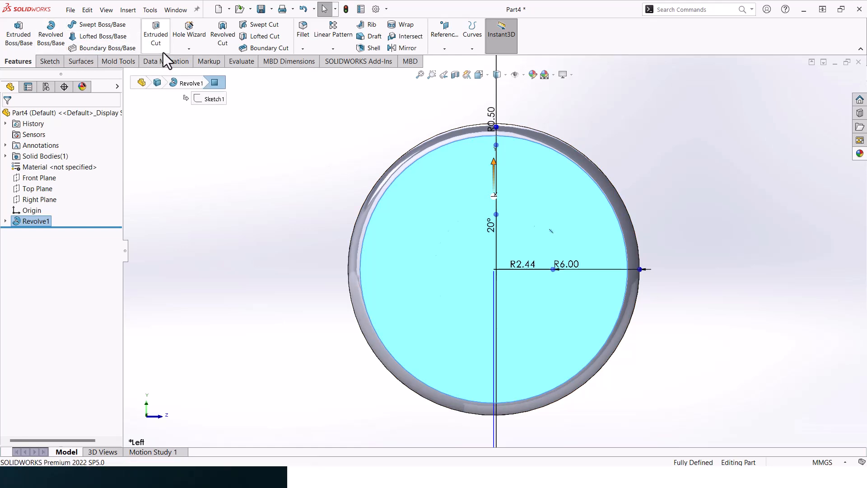
pyautogui.click(189, 34)
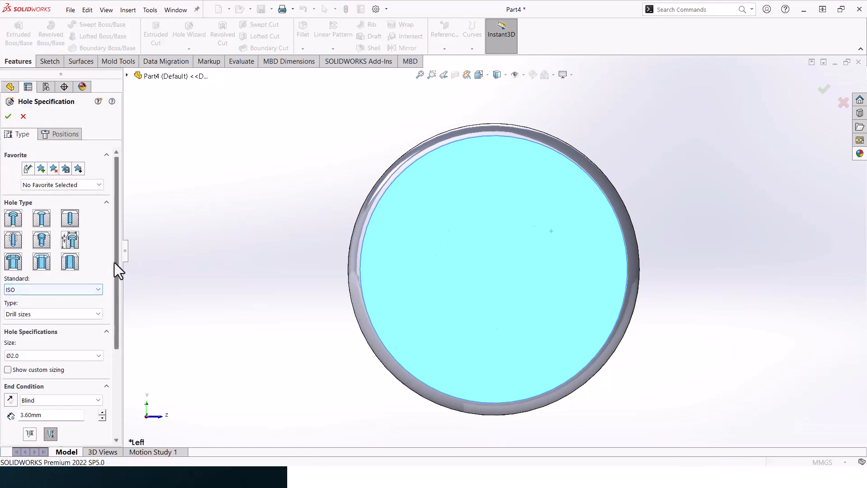
pyautogui.scroll(-3)
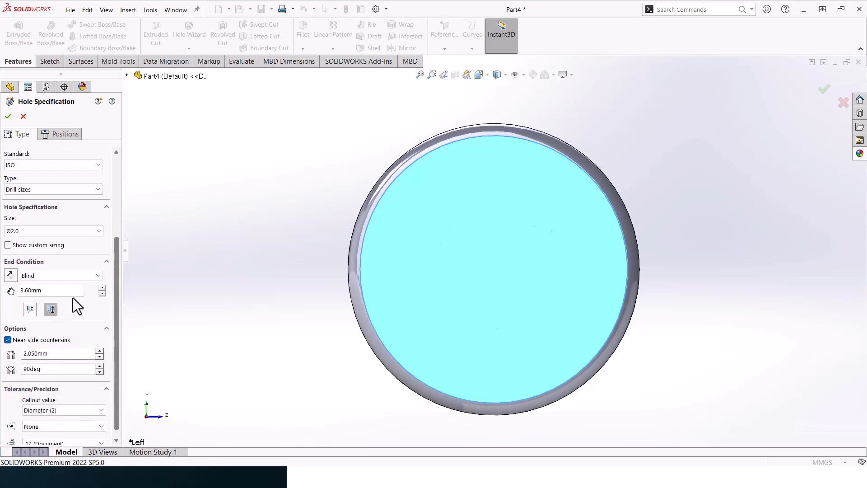
pyautogui.moveTo(66, 318)
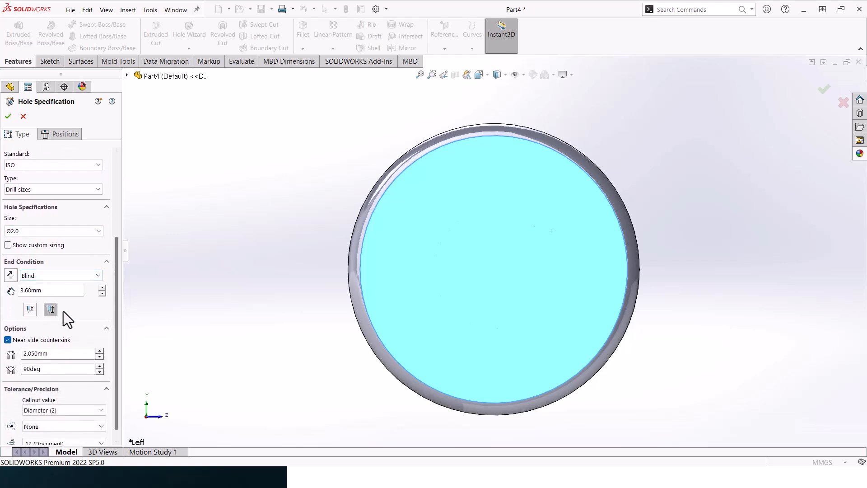
pyautogui.click(49, 290)
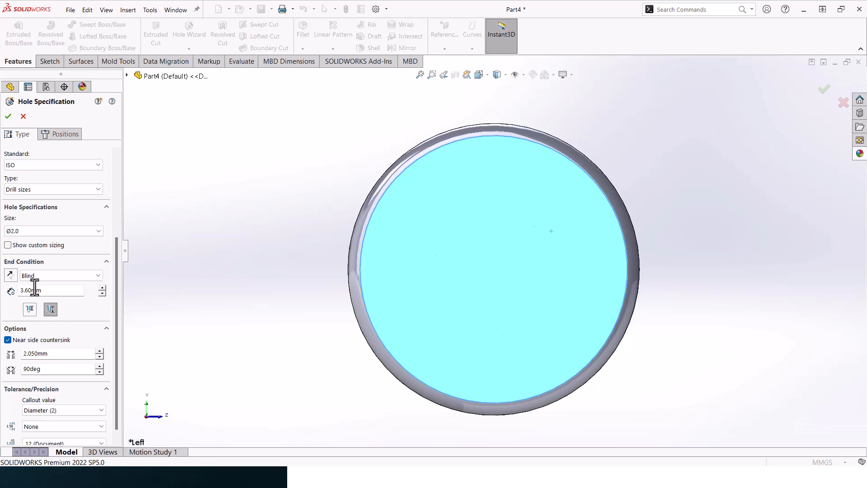
pyautogui.click(64, 134)
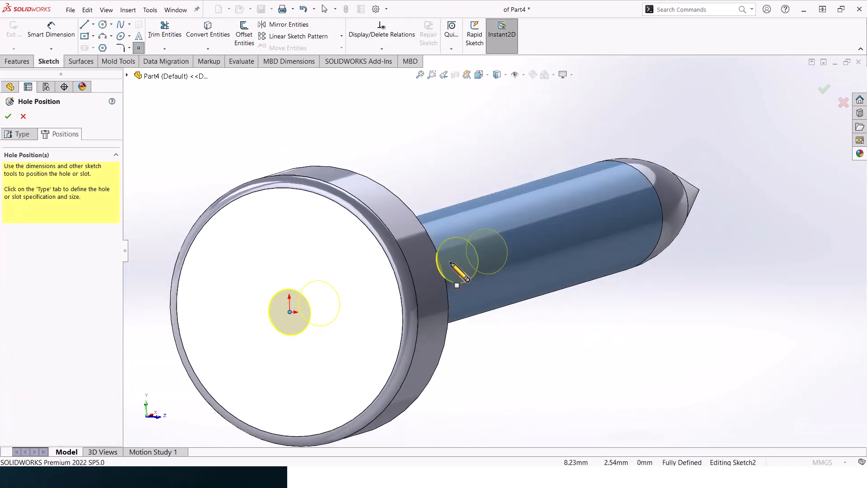
pyautogui.click(8, 117)
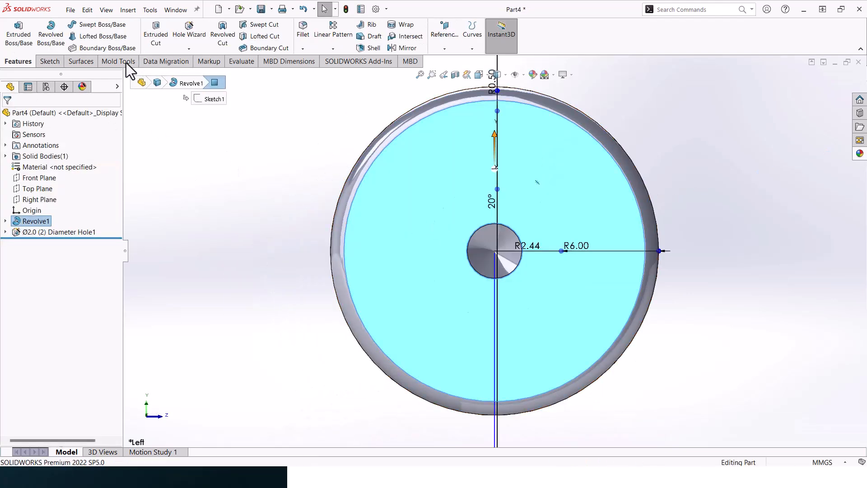
# - Sketch the cross on the head face, dimensioned 6.6 mm long with defined arm width
pyautogui.click(48, 62)
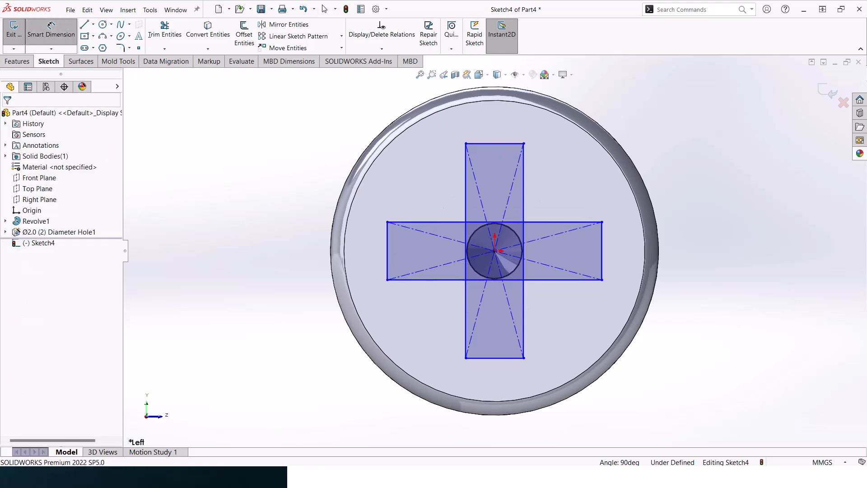
pyautogui.click(466, 199)
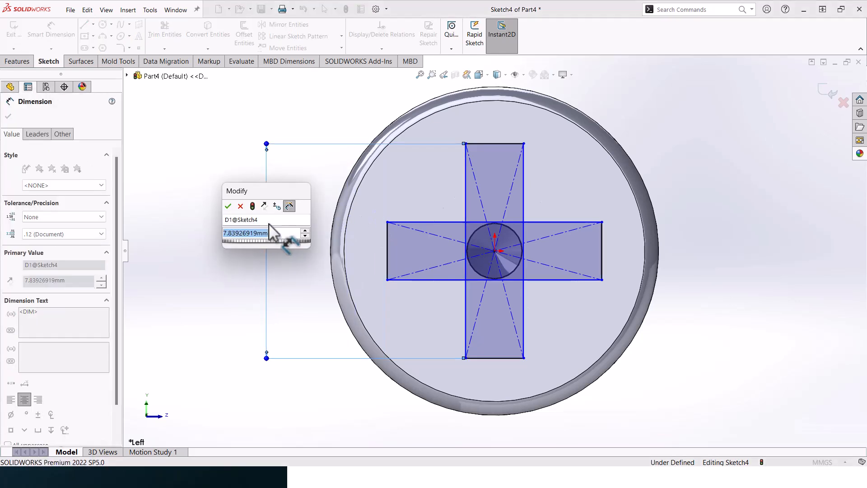
pyautogui.write('6.6')
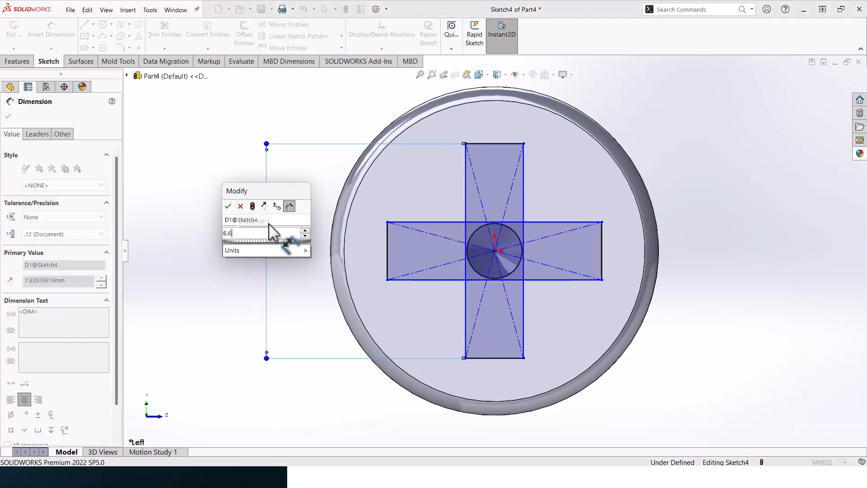
pyautogui.click(227, 205)
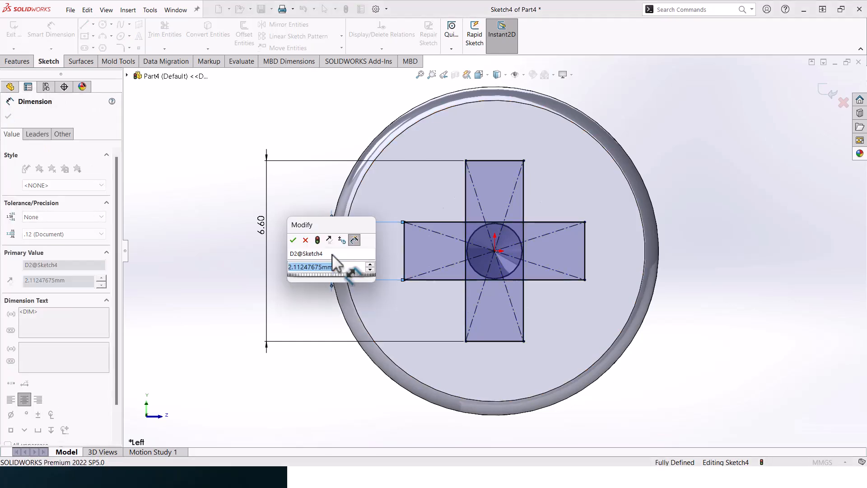
pyautogui.write('4')
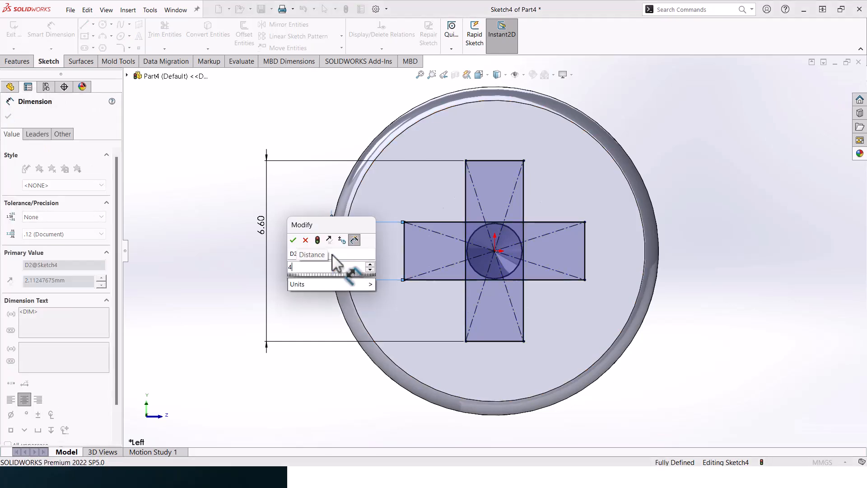
pyautogui.click(294, 241)
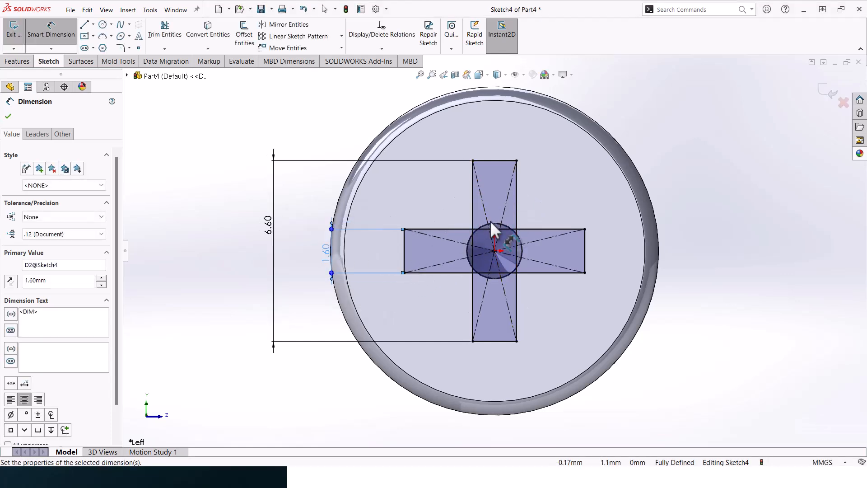
pyautogui.click(18, 61)
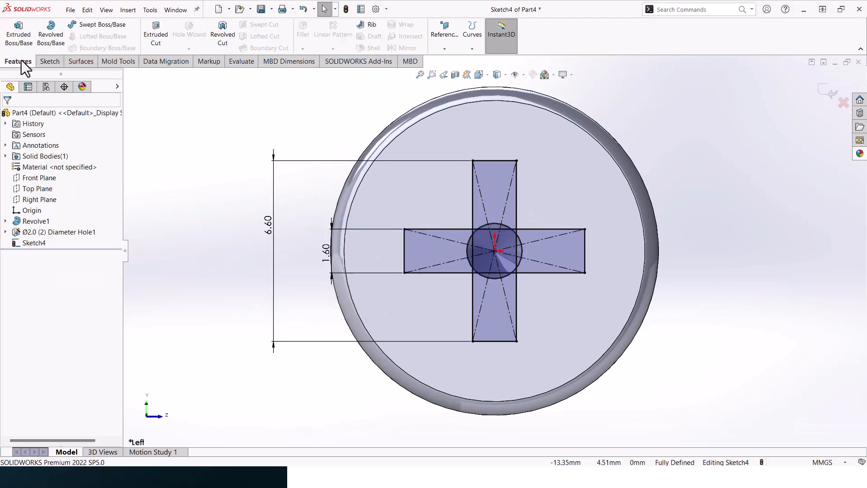
# - Extrude-cut the cross contours 3 mm deep to form the Phillips recess
pyautogui.click(155, 34)
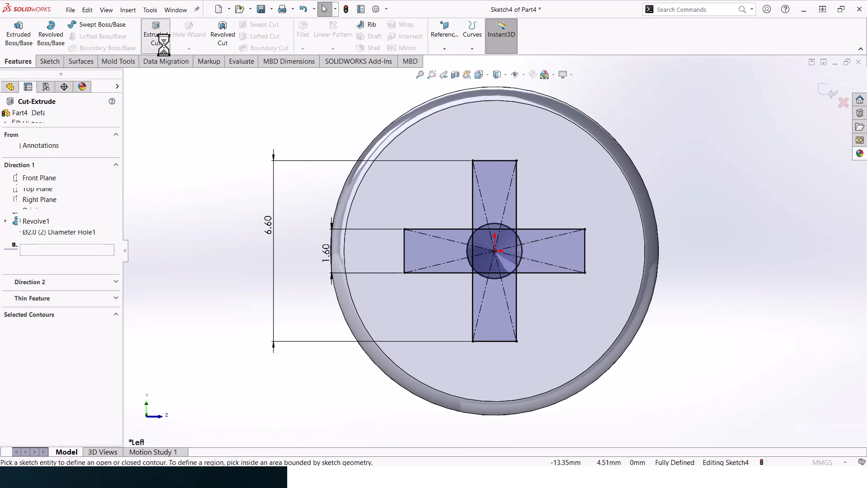
pyautogui.click(494, 171)
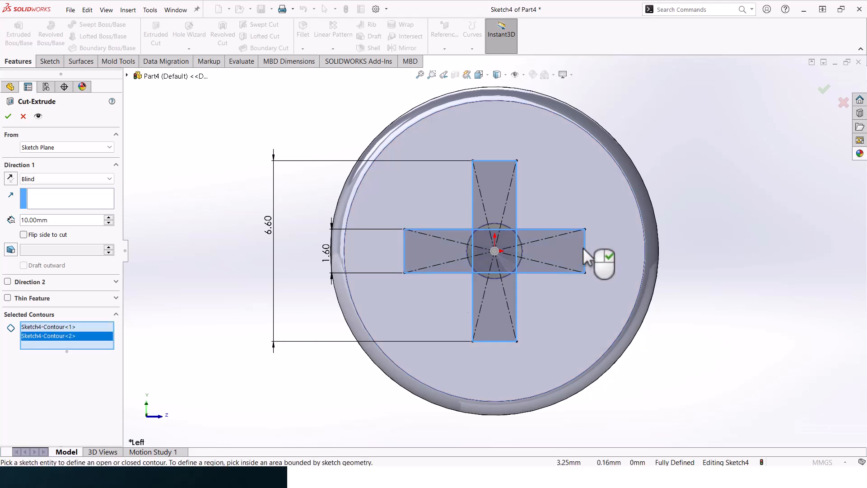
pyautogui.moveTo(47, 201)
pyautogui.write('3')
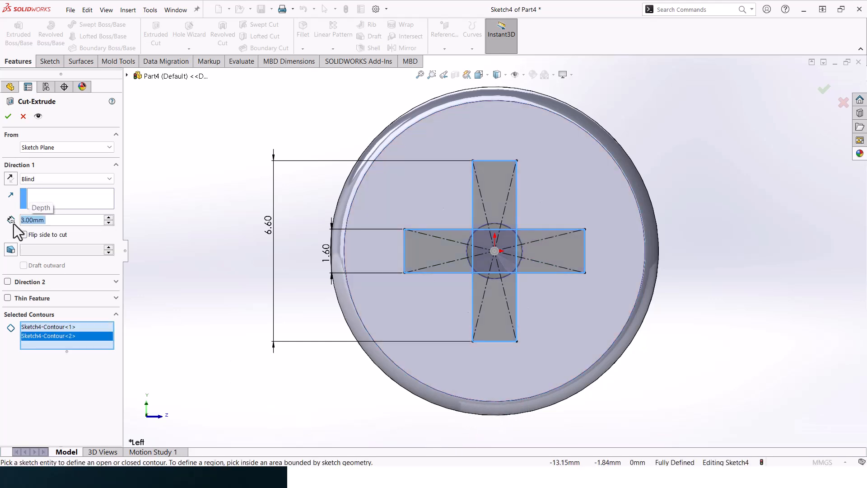
pyautogui.click(10, 250)
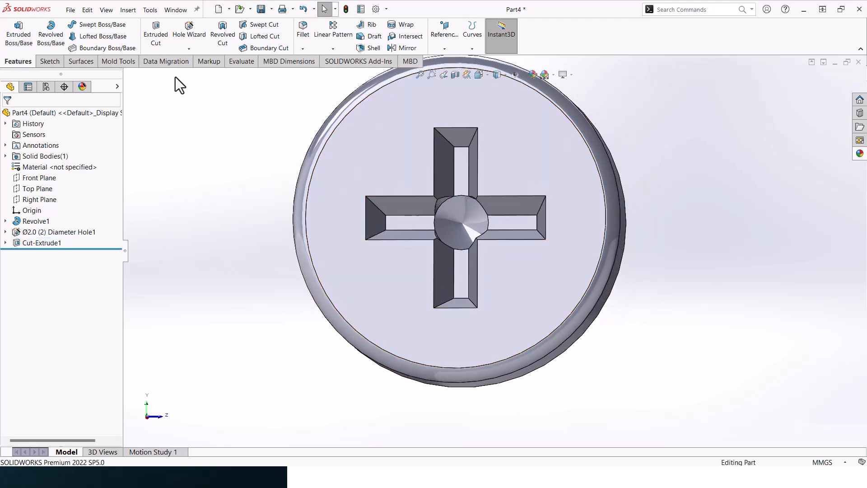
# - Fillet the recess edges at 1 mm radius as Fillet1
pyautogui.click(302, 25)
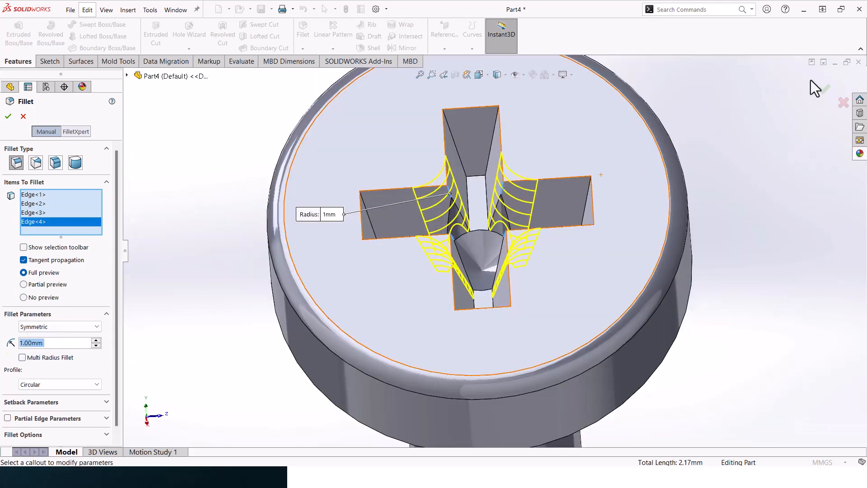
pyautogui.click(8, 117)
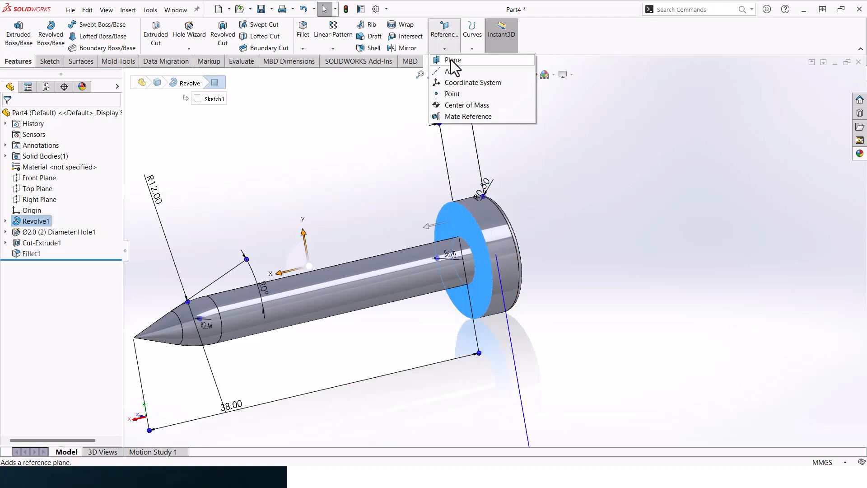
# - Create reference Plane1 at the head–shank junction and start Sketch5 on it
pyautogui.click(453, 59)
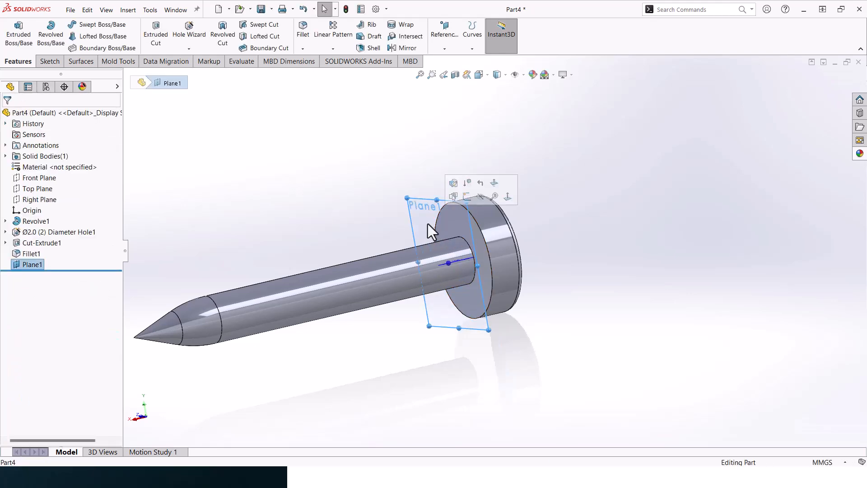
pyautogui.click(453, 196)
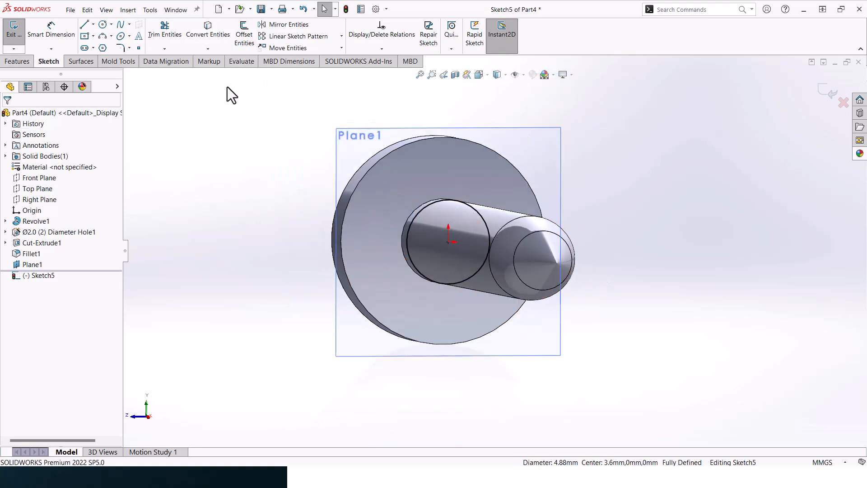
pyautogui.moveTo(16, 61)
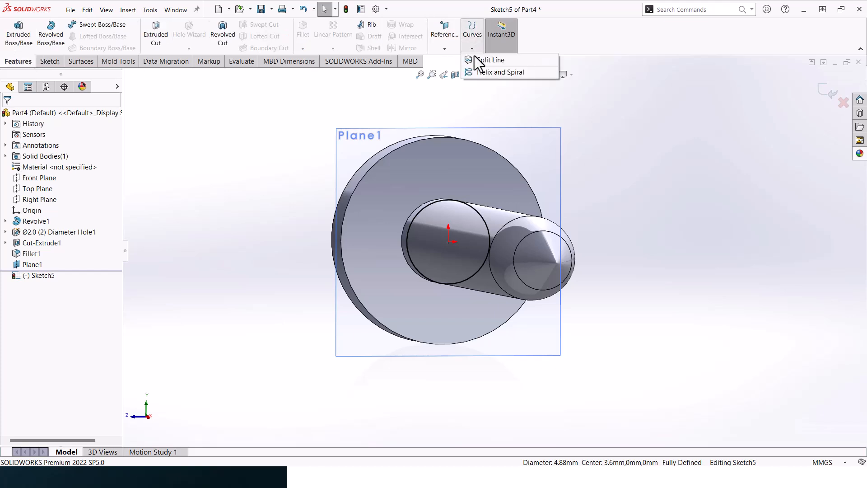
# - Create a variable-pitch helix with region heights 28, 30 and 33 mm, dismissing the range warning
pyautogui.click(501, 73)
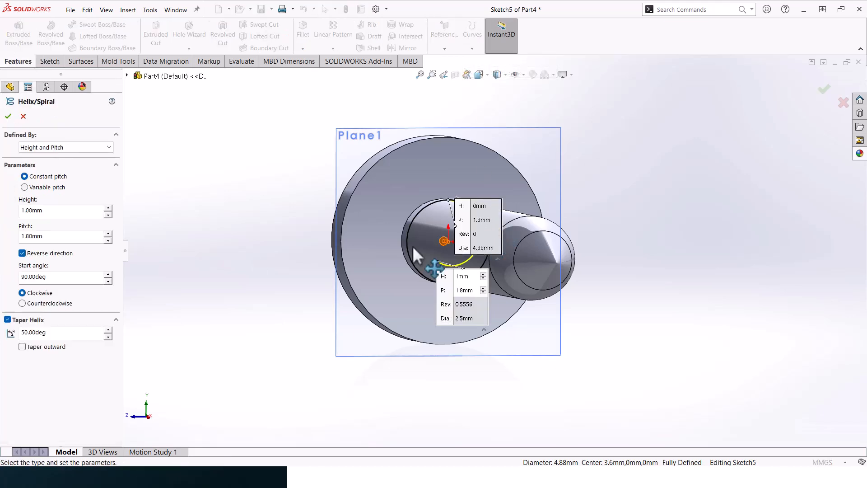
pyautogui.click(26, 187)
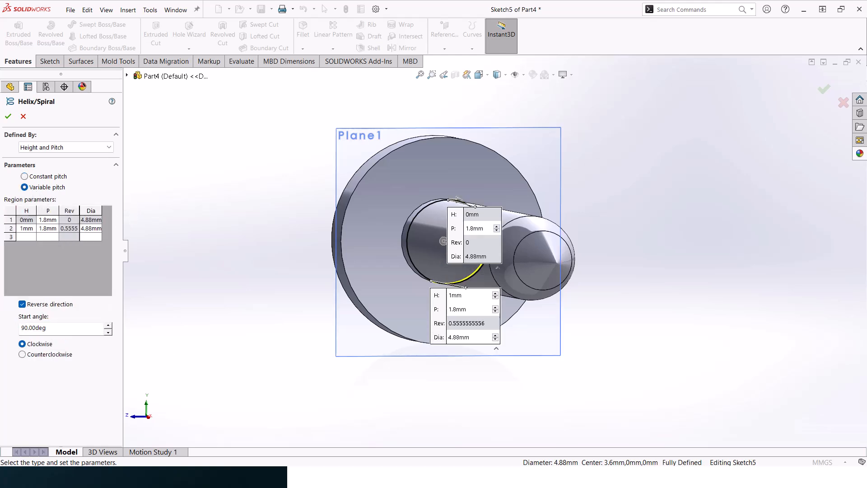
pyautogui.moveTo(55, 235)
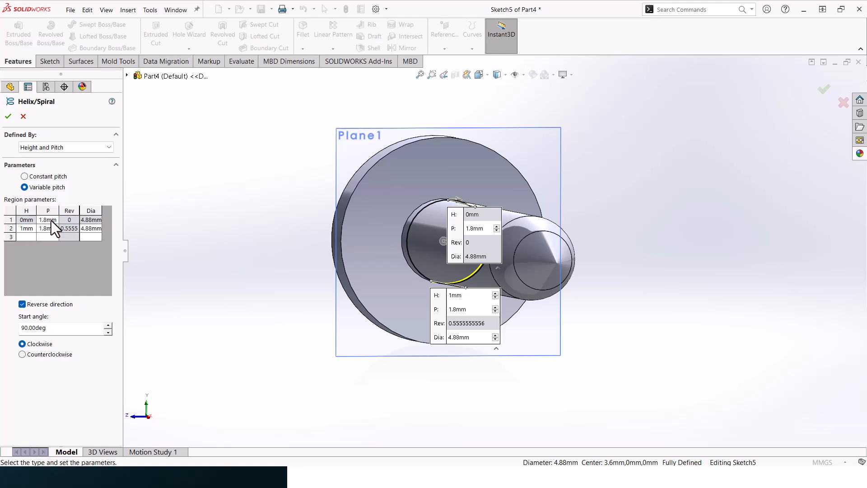
pyautogui.moveTo(94, 230)
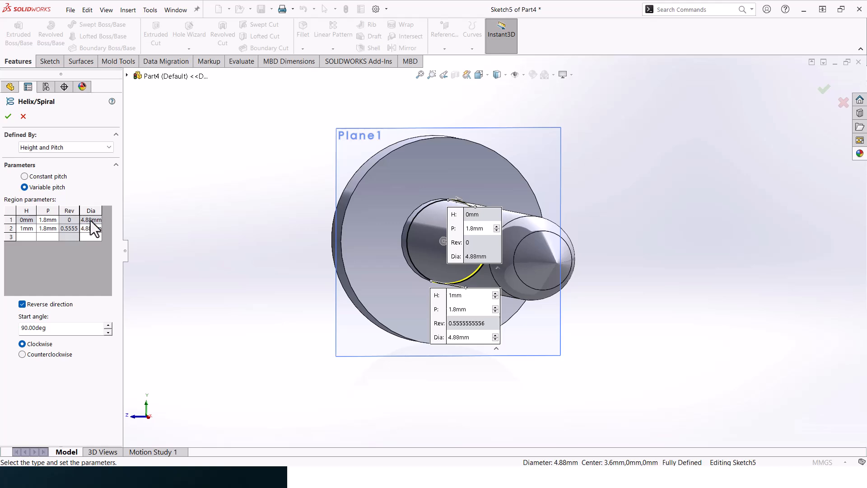
pyautogui.moveTo(46, 228)
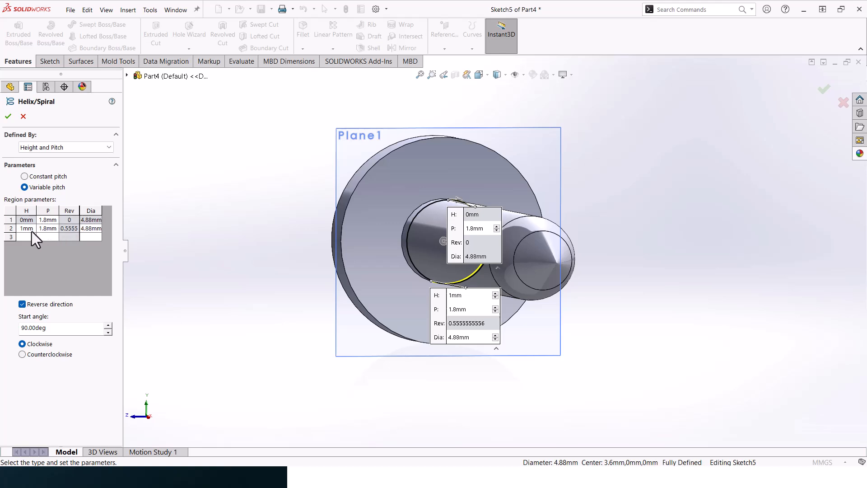
pyautogui.click(26, 228)
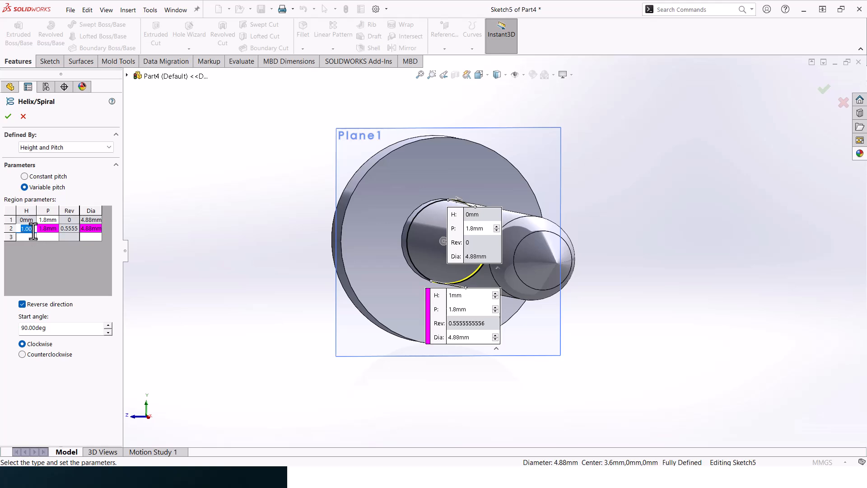
pyautogui.write('28mm')
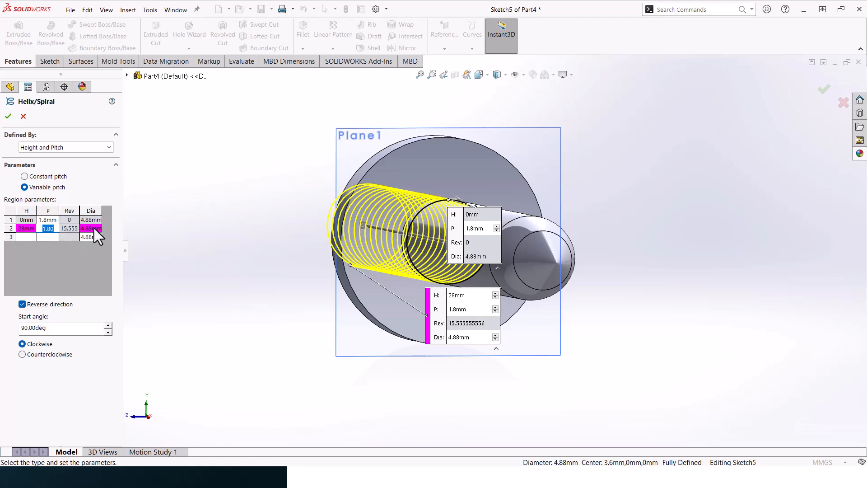
pyautogui.click(26, 237)
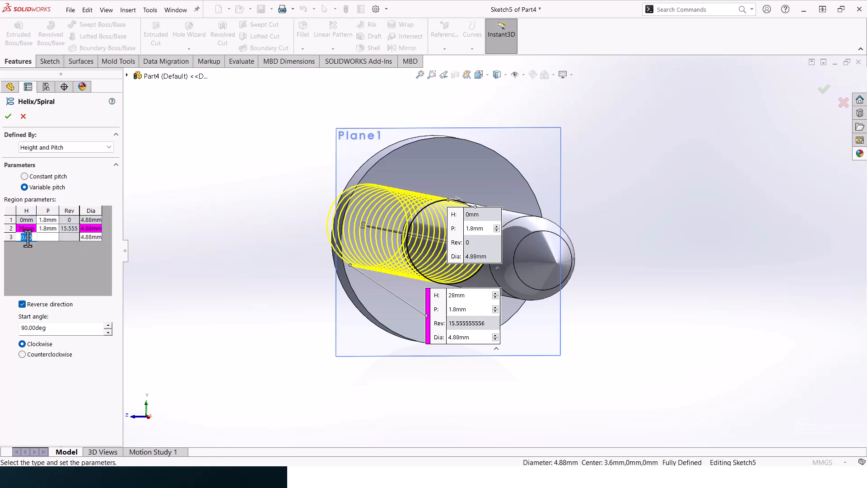
pyautogui.write('30mm')
pyautogui.click(90, 237)
pyautogui.write('4')
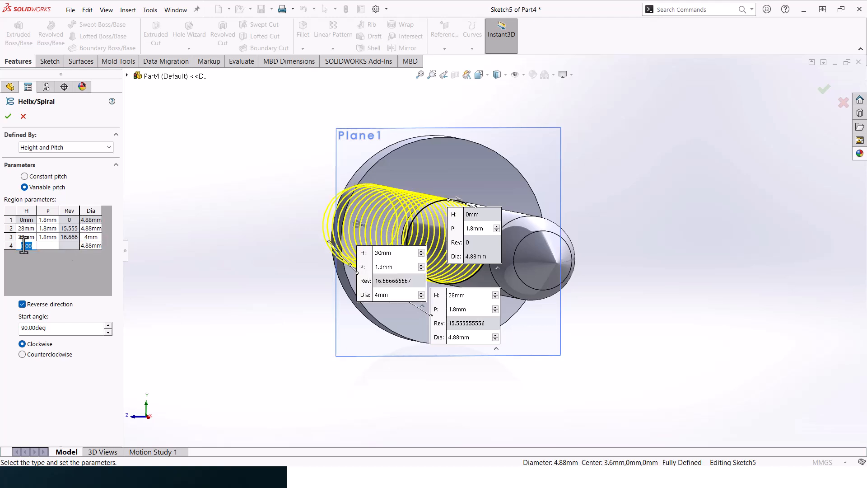
pyautogui.write('33mm')
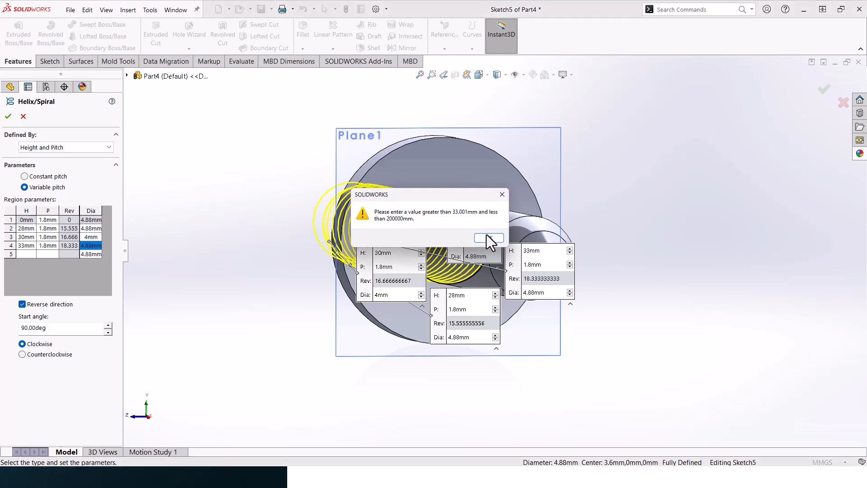
pyautogui.click(488, 238)
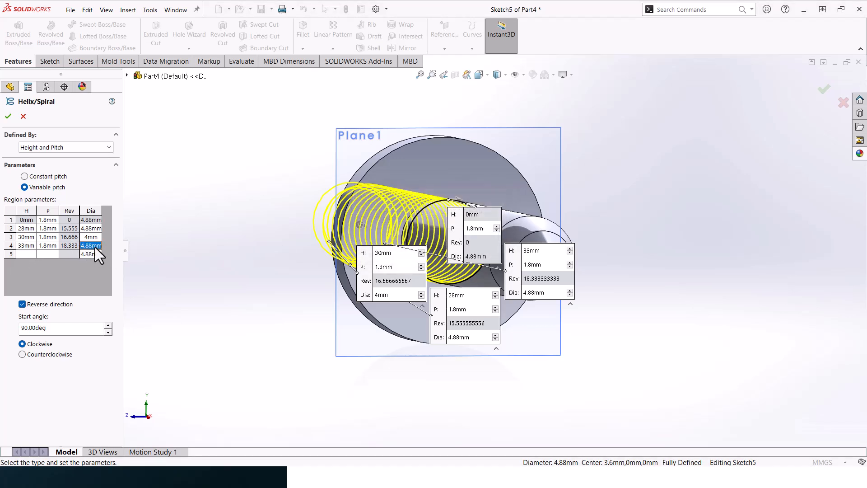
pyautogui.click(26, 245)
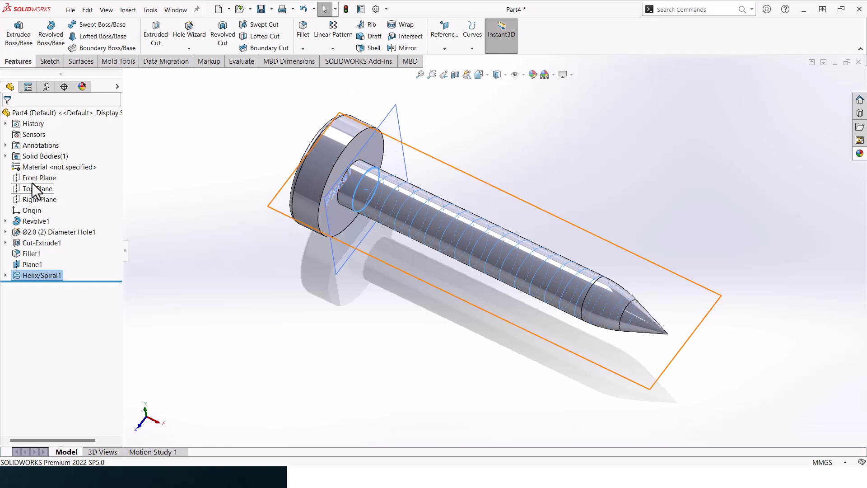
# - Draw Sketch6 as a triangle coincident with the shank edge, dimensioned 6.5/2 = 3.25 from the axis
pyautogui.click(40, 177)
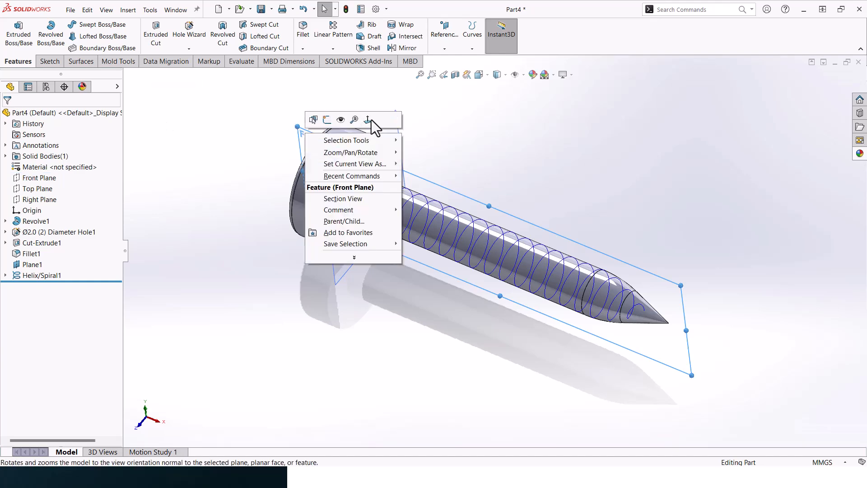
pyautogui.click(366, 119)
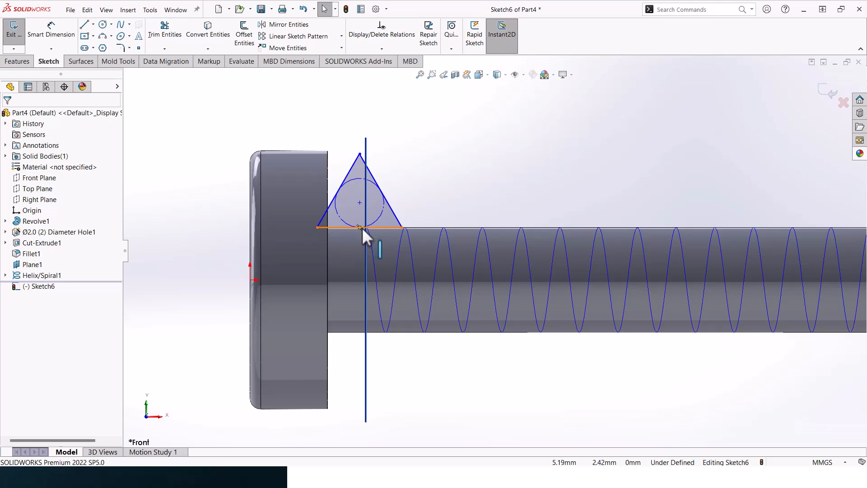
pyautogui.click(359, 228)
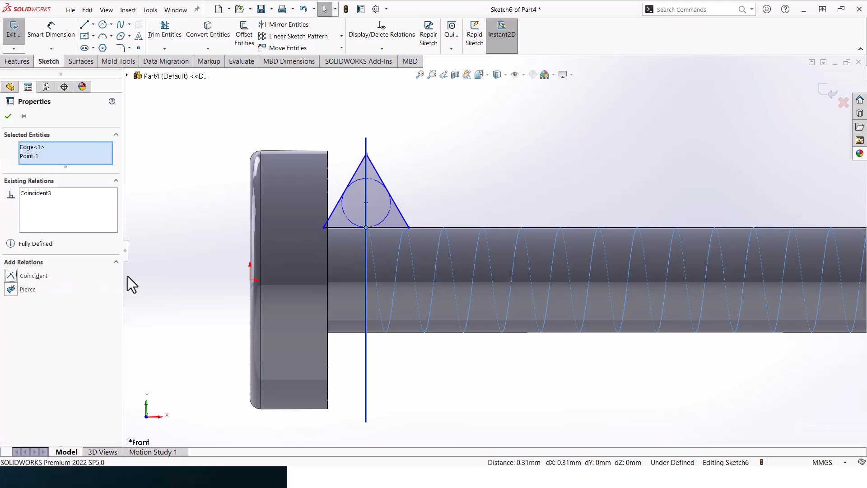
pyautogui.click(8, 116)
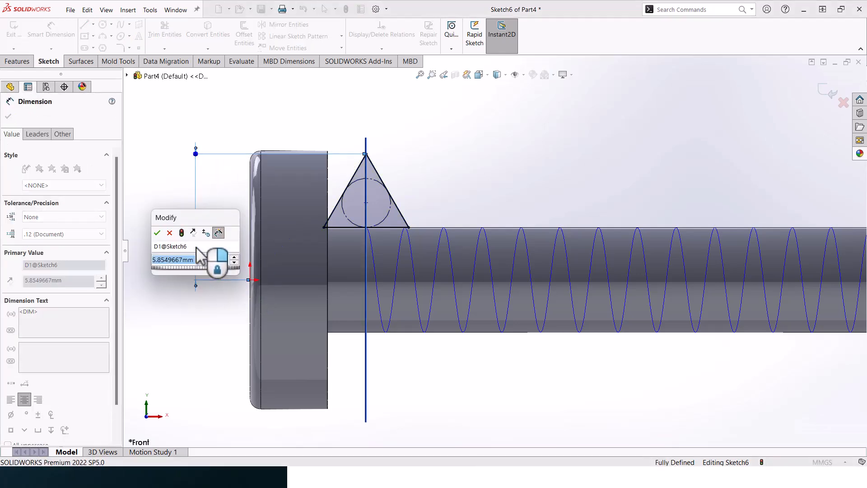
pyautogui.write('6.5/2')
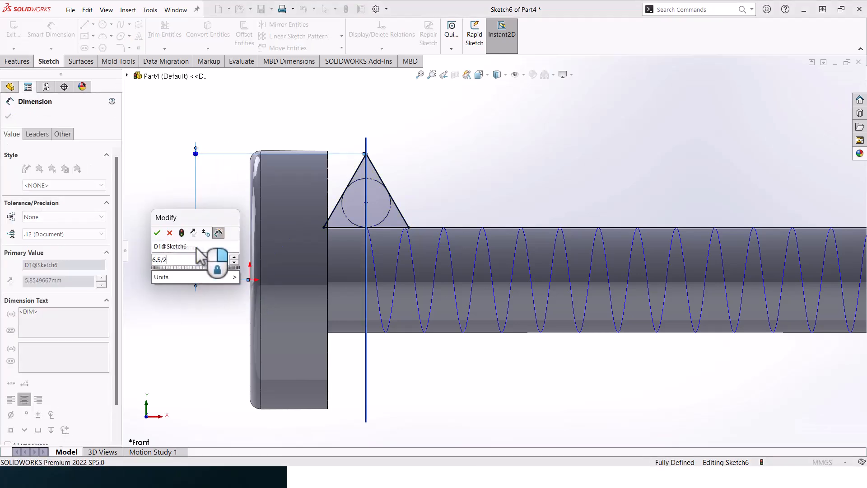
pyautogui.click(158, 232)
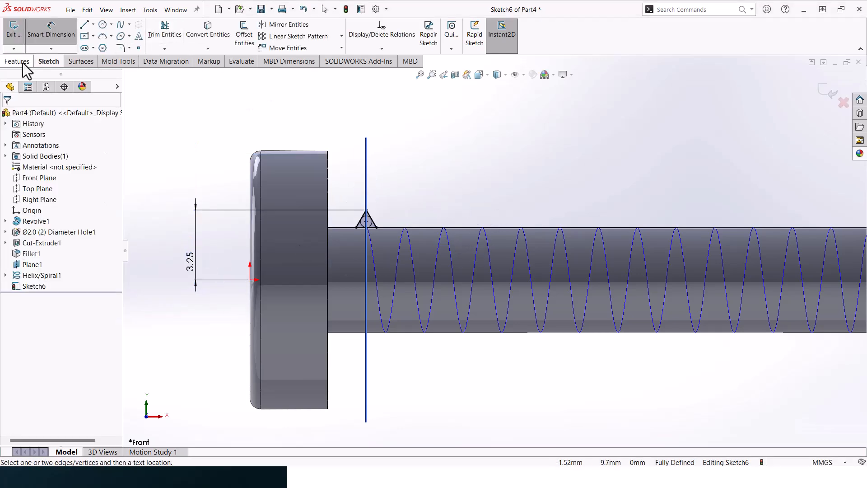
pyautogui.click(18, 62)
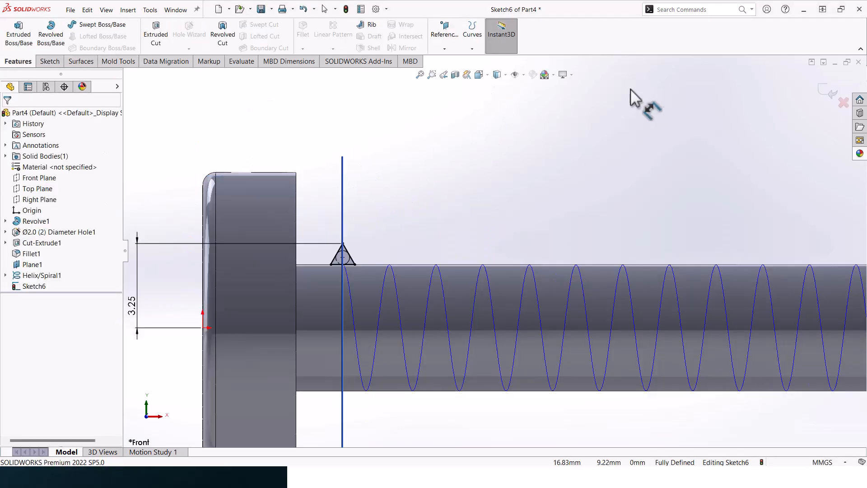
# - Create Sweep1 from profile Sketch6 along Helix/Spiral1 to form the shank thread
pyautogui.click(100, 24)
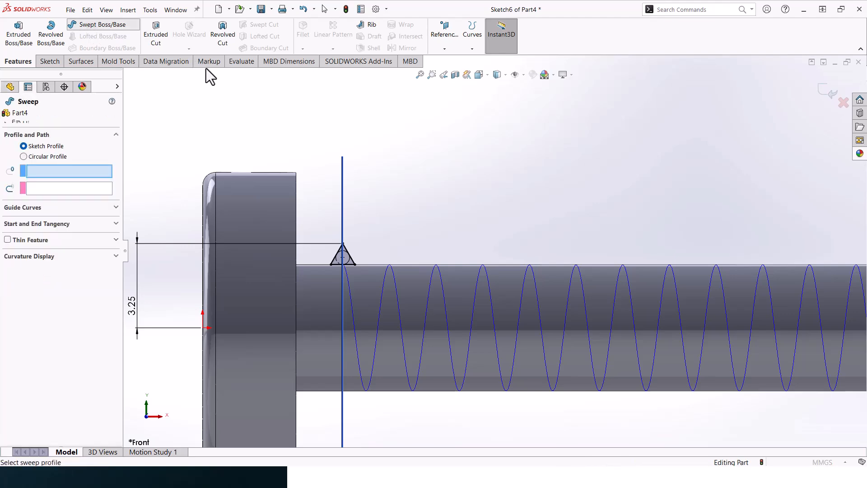
pyautogui.click(341, 256)
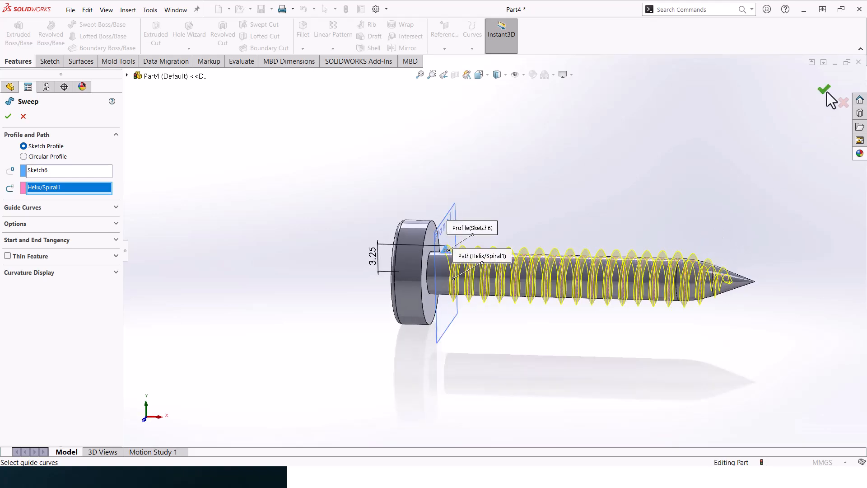
pyautogui.click(823, 89)
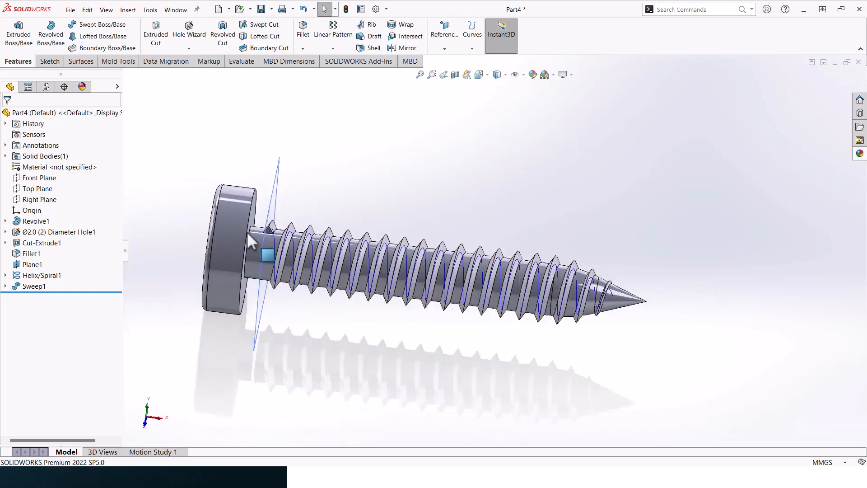
# - Start a sketch on Plane1 and convert the shank's circular edge into it
pyautogui.scroll(3)
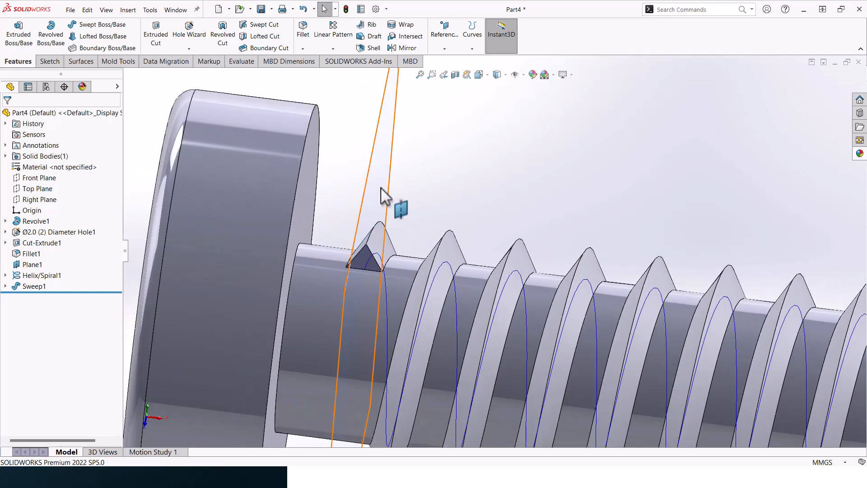
pyautogui.click(32, 264)
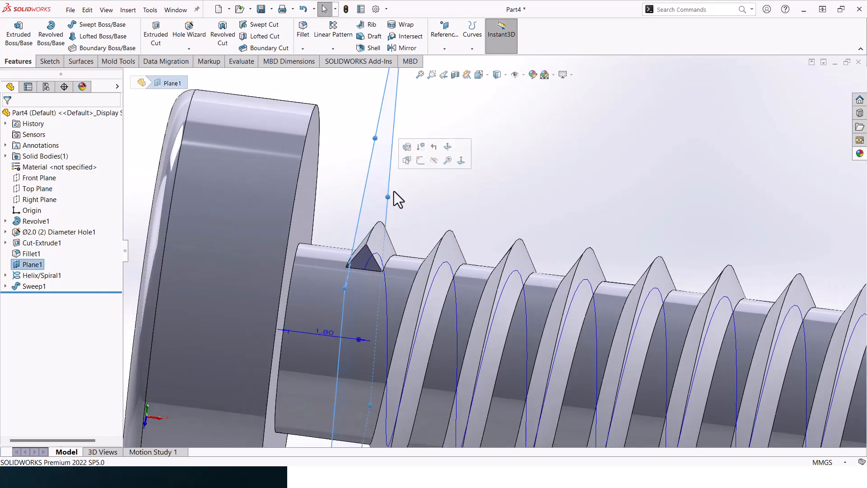
pyautogui.moveTo(420, 161)
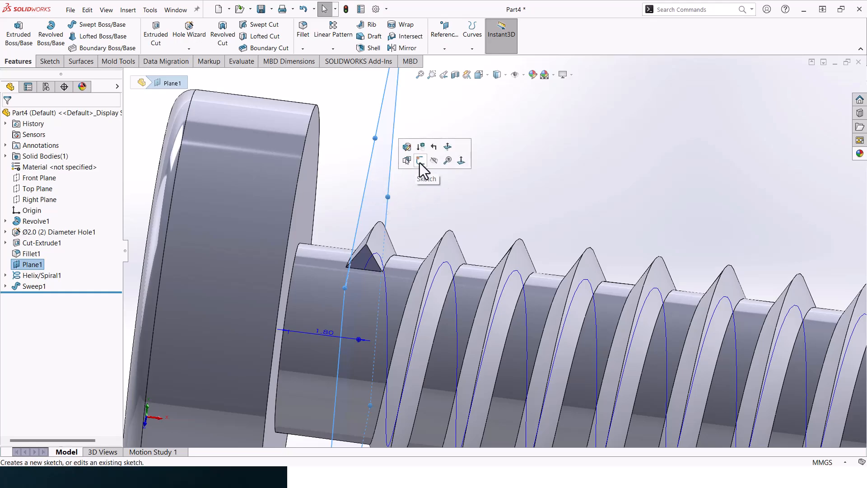
pyautogui.click(420, 160)
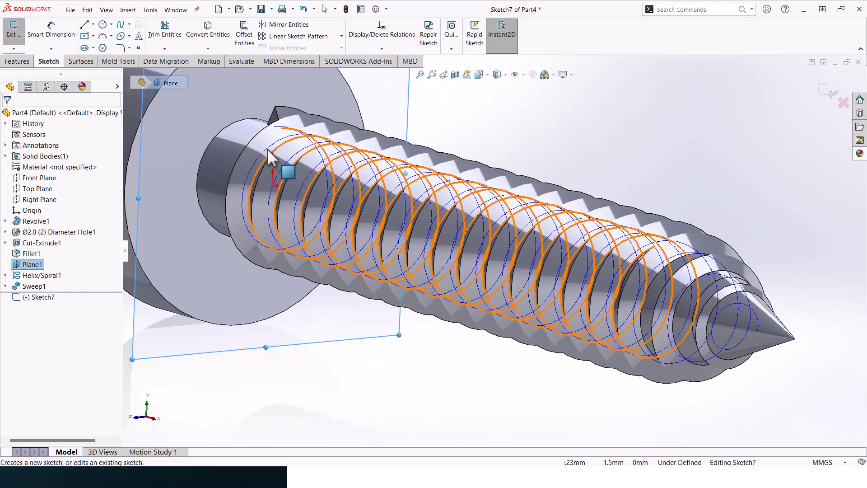
pyautogui.click(207, 33)
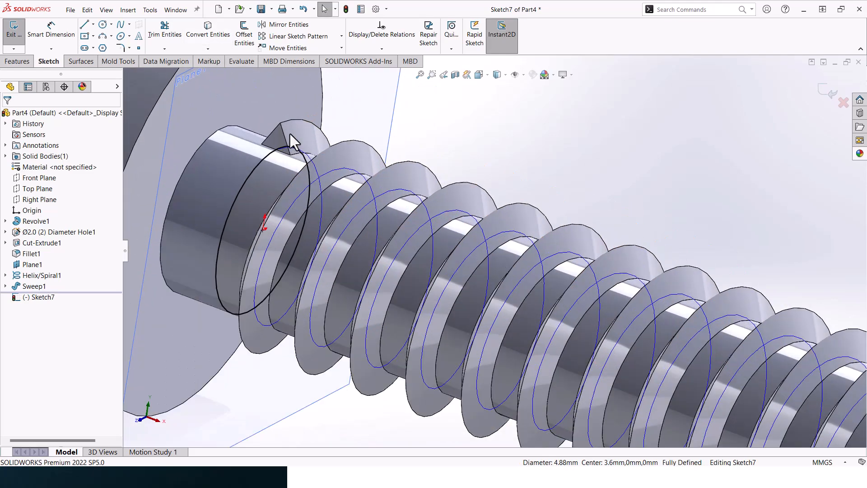
# - Create Helix/Spiral2: constant pitch, 1 mm height, 1.8 mm pitch, reversed, counterclockwise, tapered
pyautogui.click(18, 61)
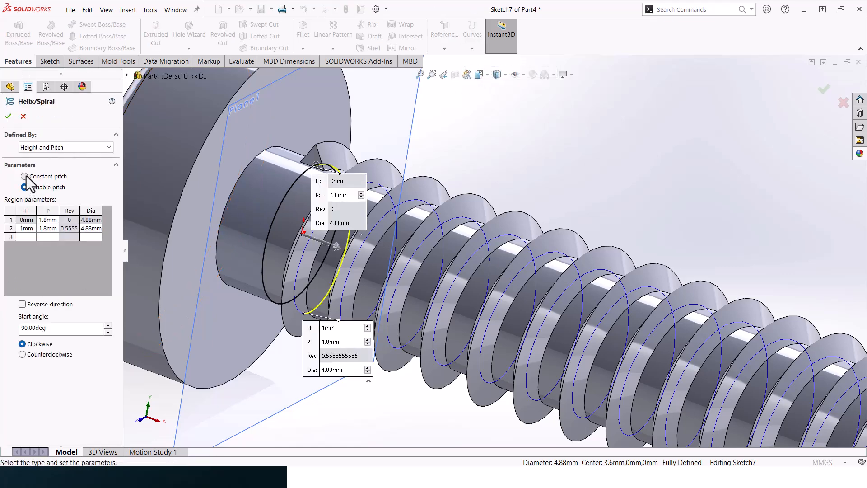
pyautogui.click(25, 176)
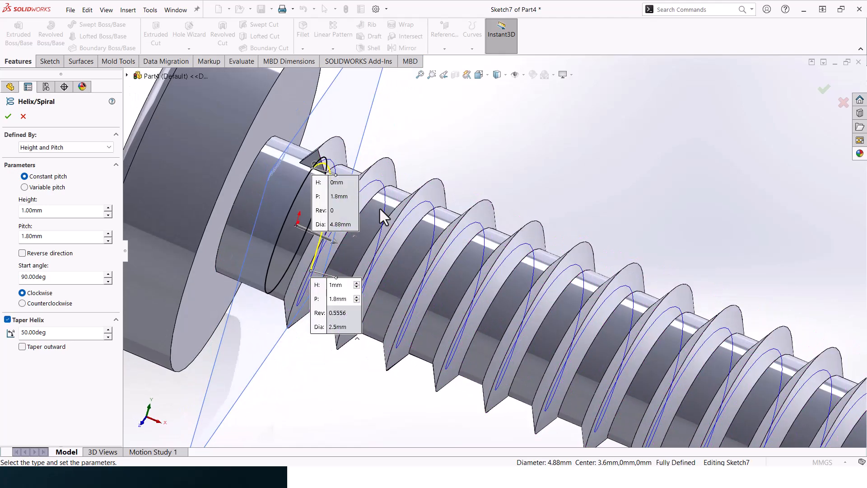
pyautogui.click(22, 253)
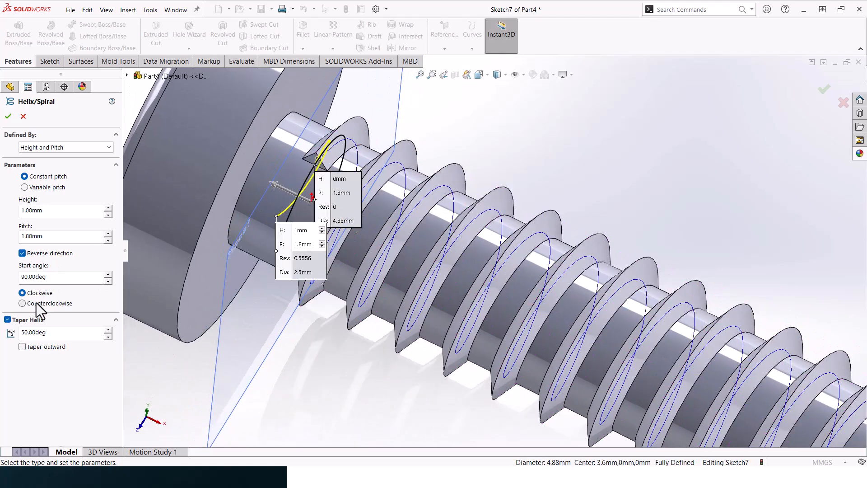
pyautogui.click(21, 304)
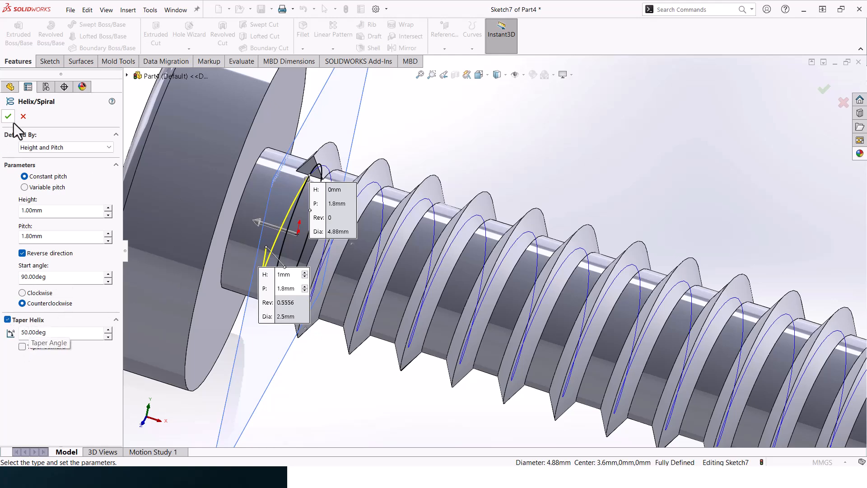
pyautogui.click(9, 117)
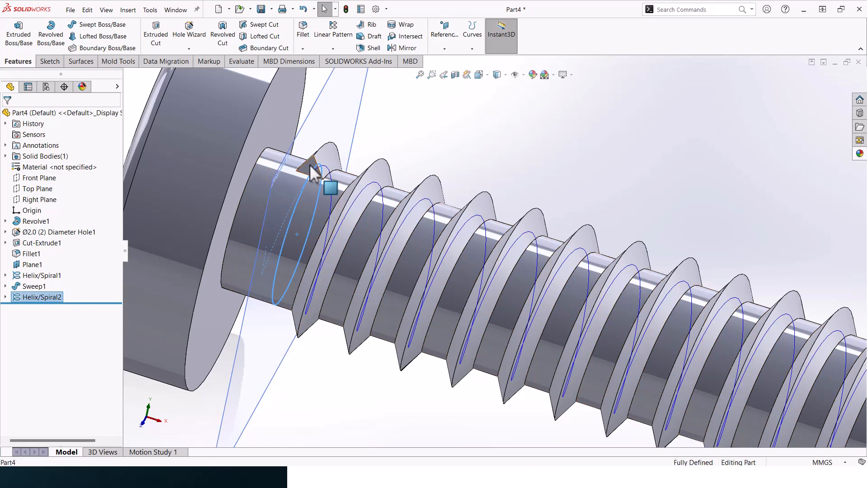
# - Copy the triangle into Sketch8 and sweep it along Helix/Spiral2 as Sweep2
pyautogui.click(35, 287)
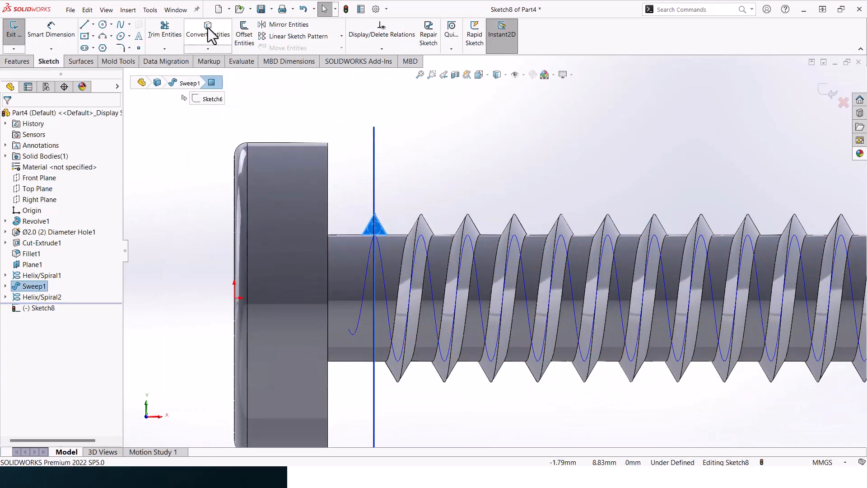
pyautogui.click(17, 61)
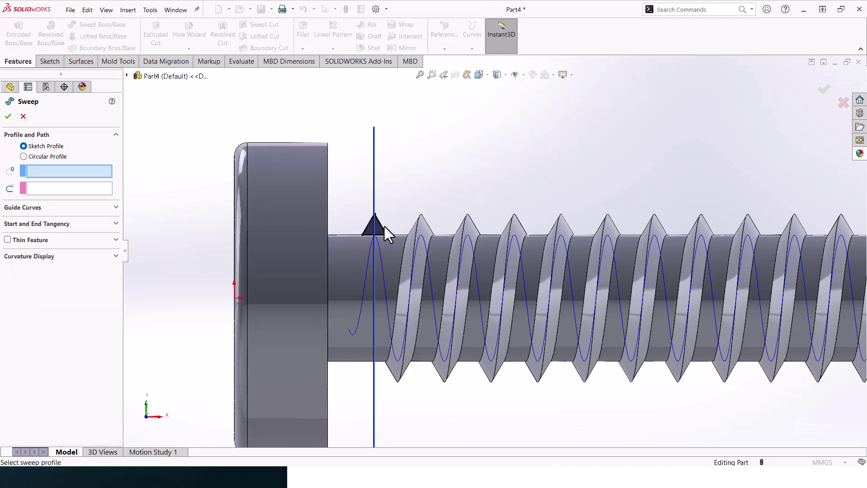
pyautogui.click(374, 224)
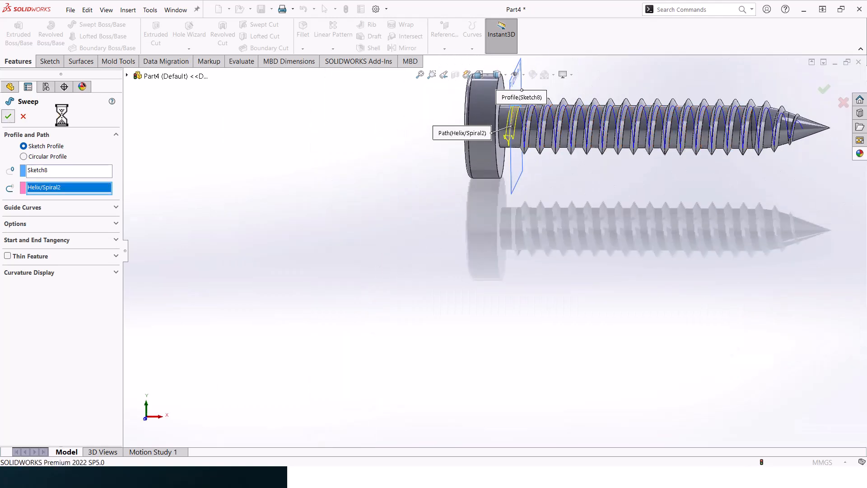
pyautogui.click(8, 117)
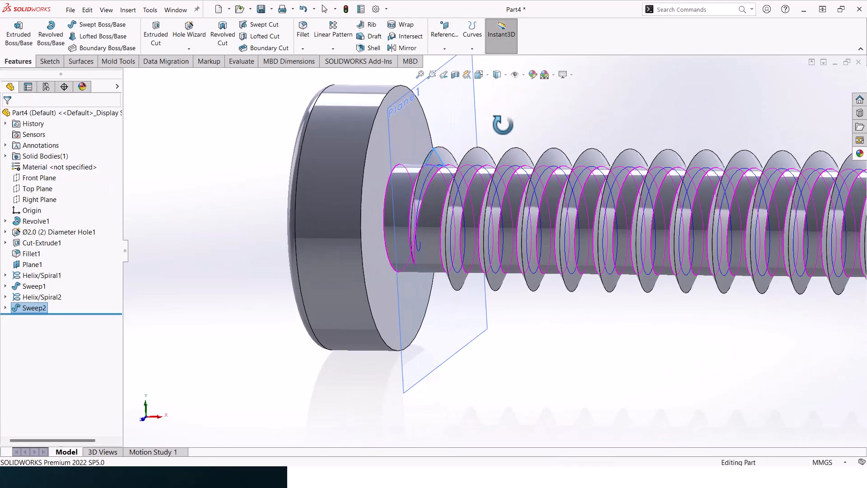
pyautogui.click(543, 74)
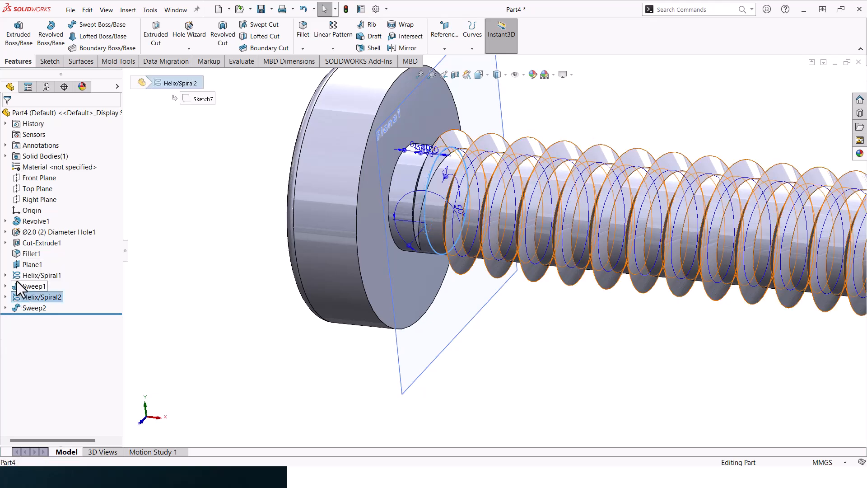
# - Hide Helix/Spiral2 and the reference features, leaving only the finished screw visible
pyautogui.rightClick(41, 297)
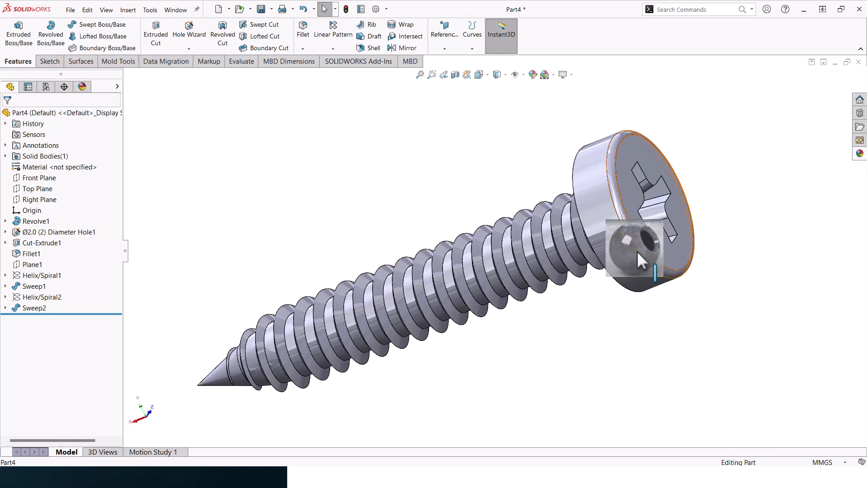
pyautogui.click(638, 255)
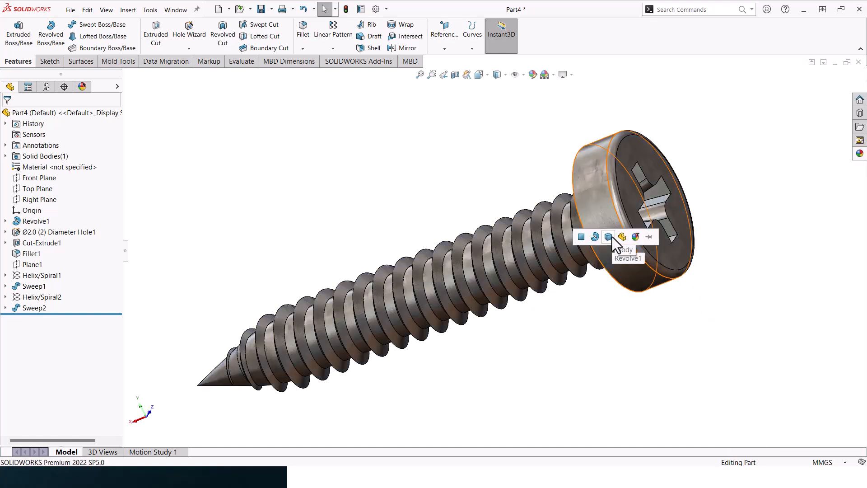